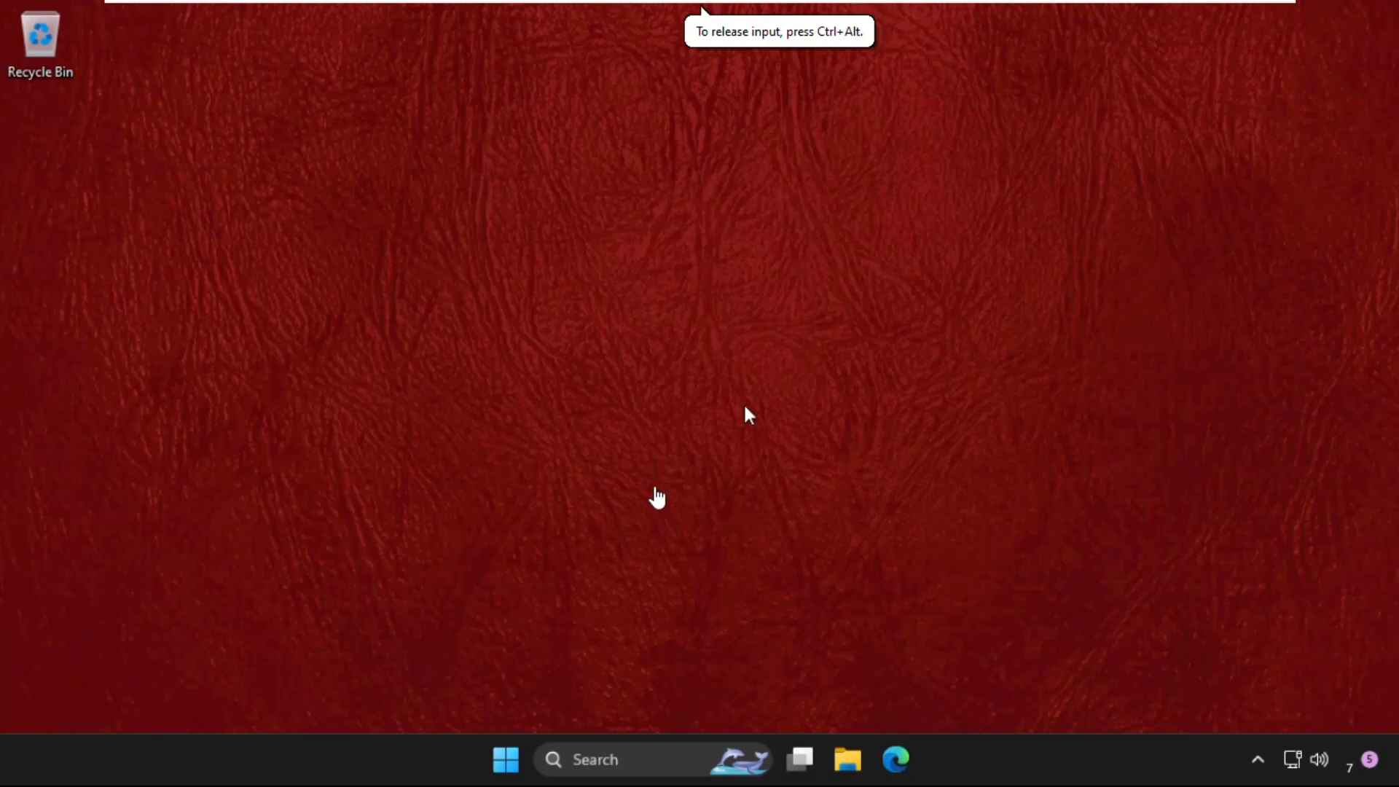
mouse_move(612, 213)
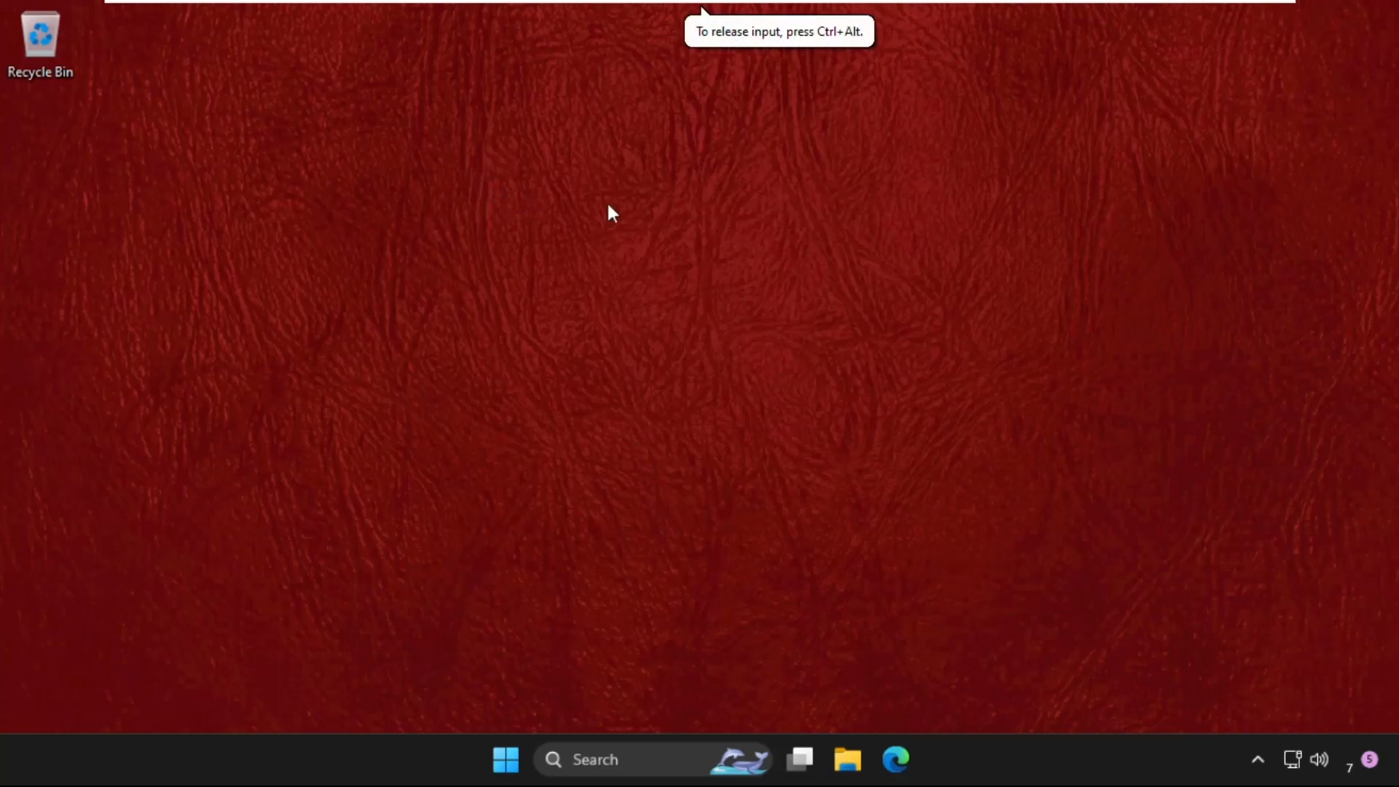
mouse_move(660, 301)
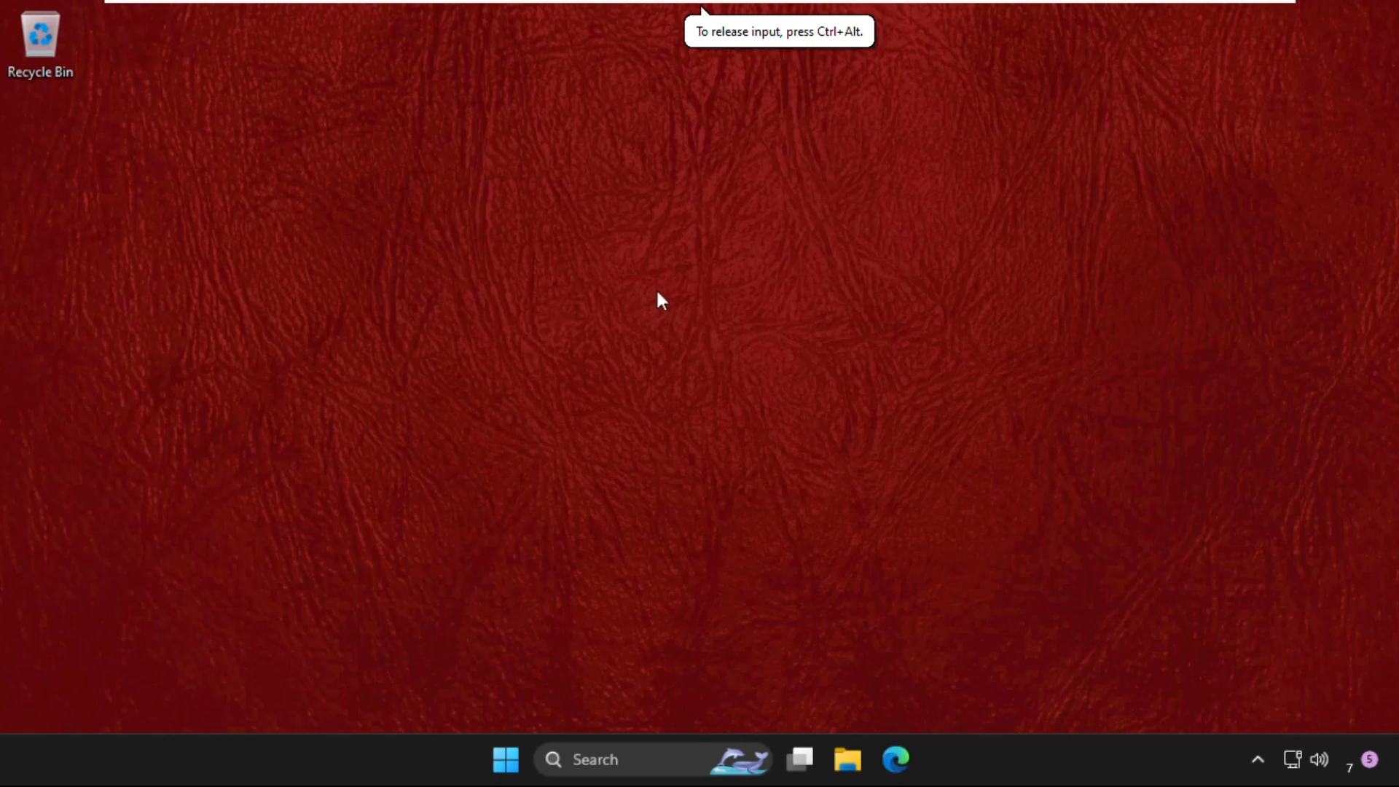
mouse_move(540, 758)
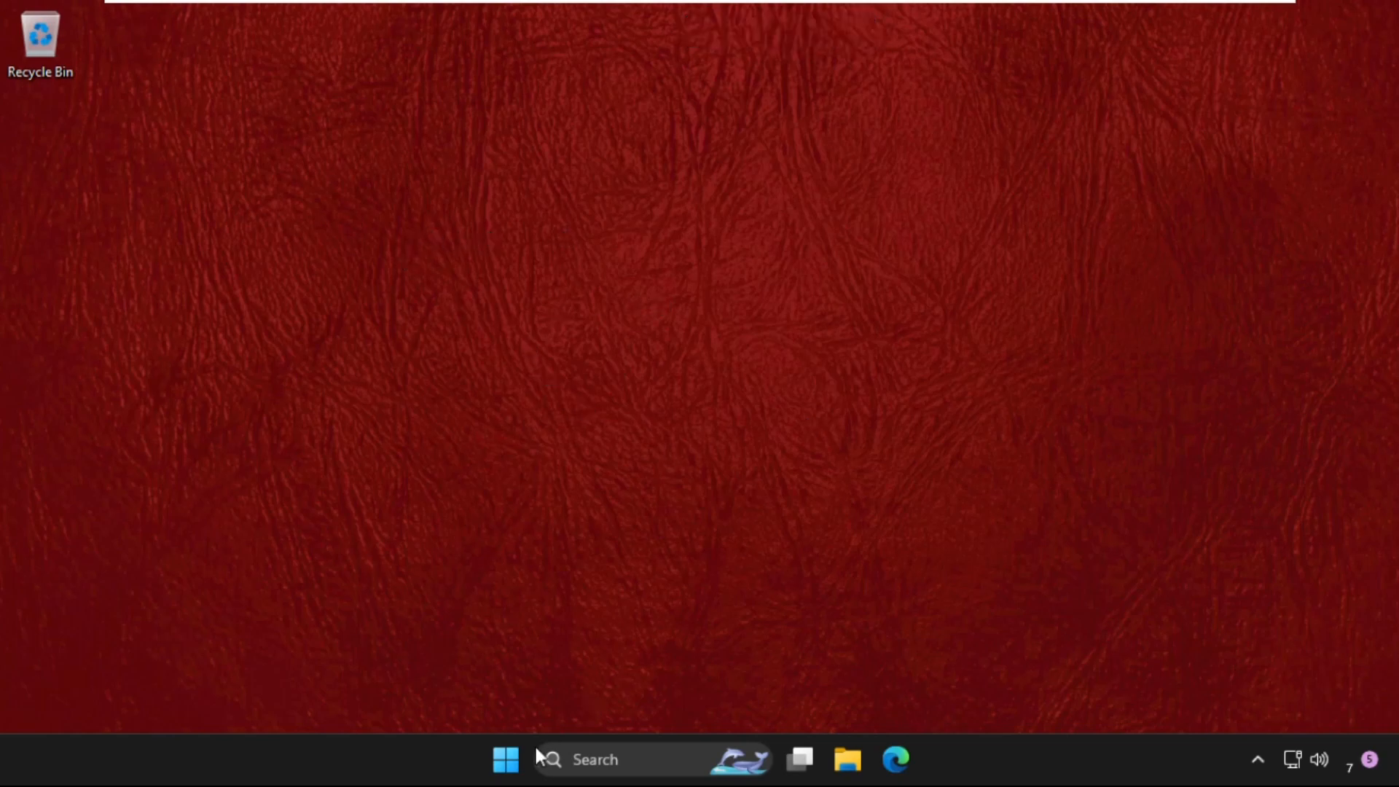
Open Windows Settings from the Start context menu and go to the Apps section.
right_click(505, 759)
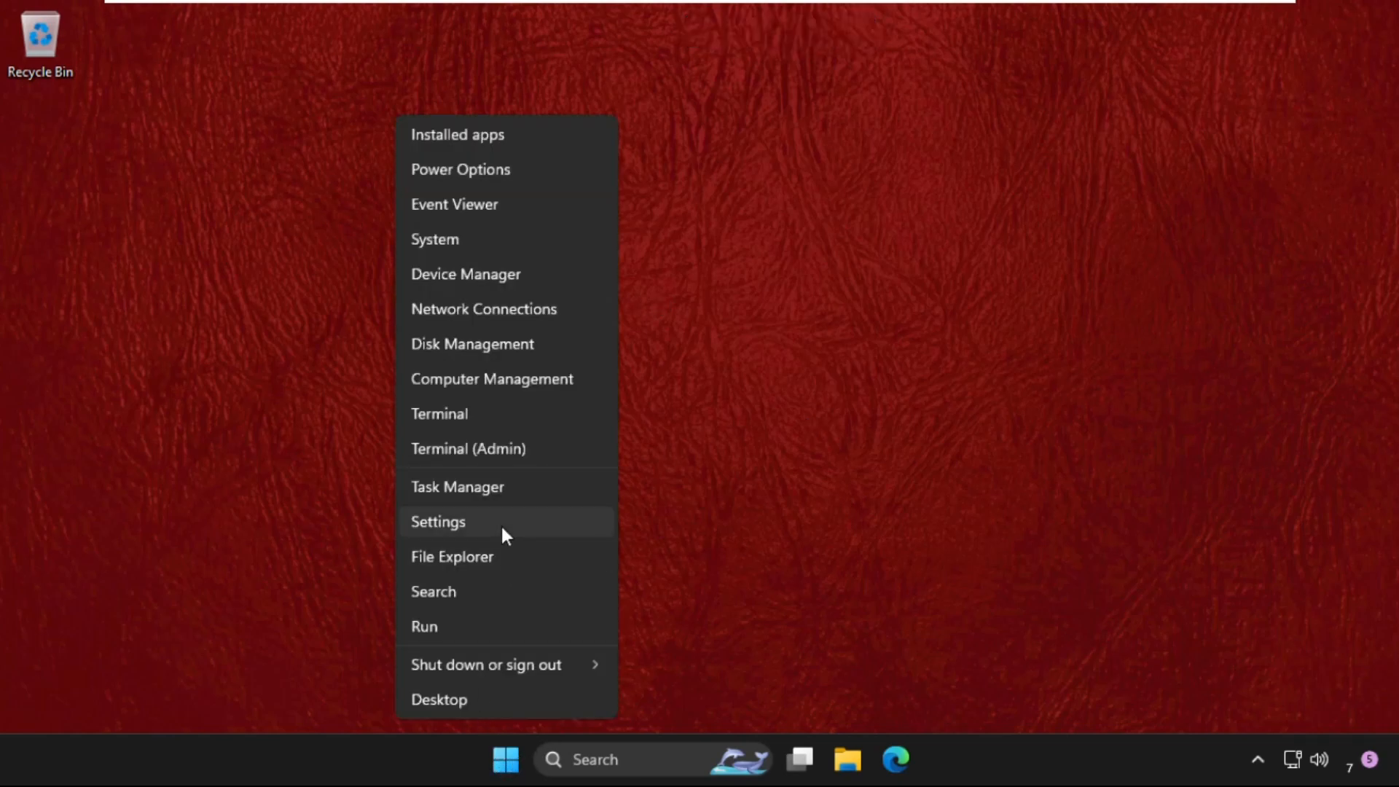
left_click(438, 521)
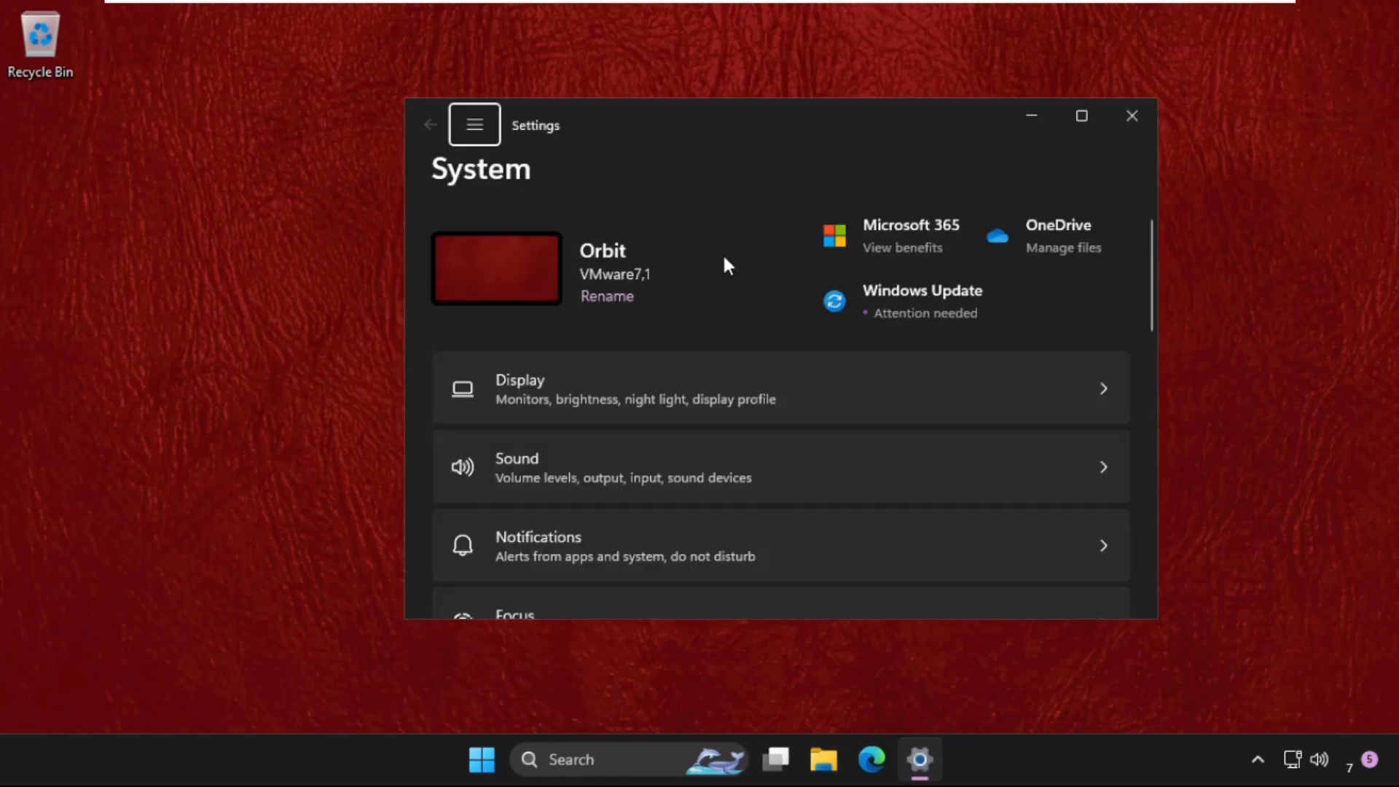
left_click(475, 125)
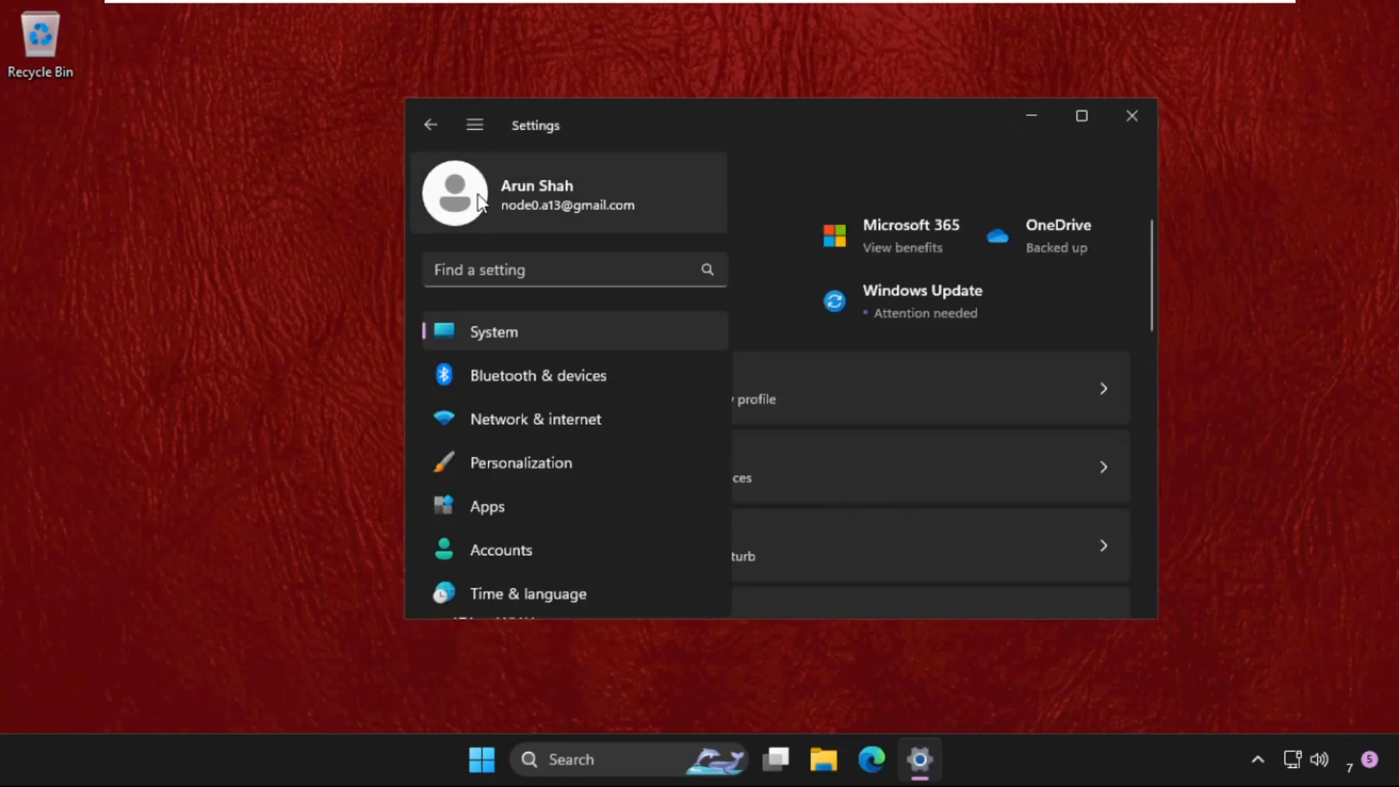
left_click(487, 505)
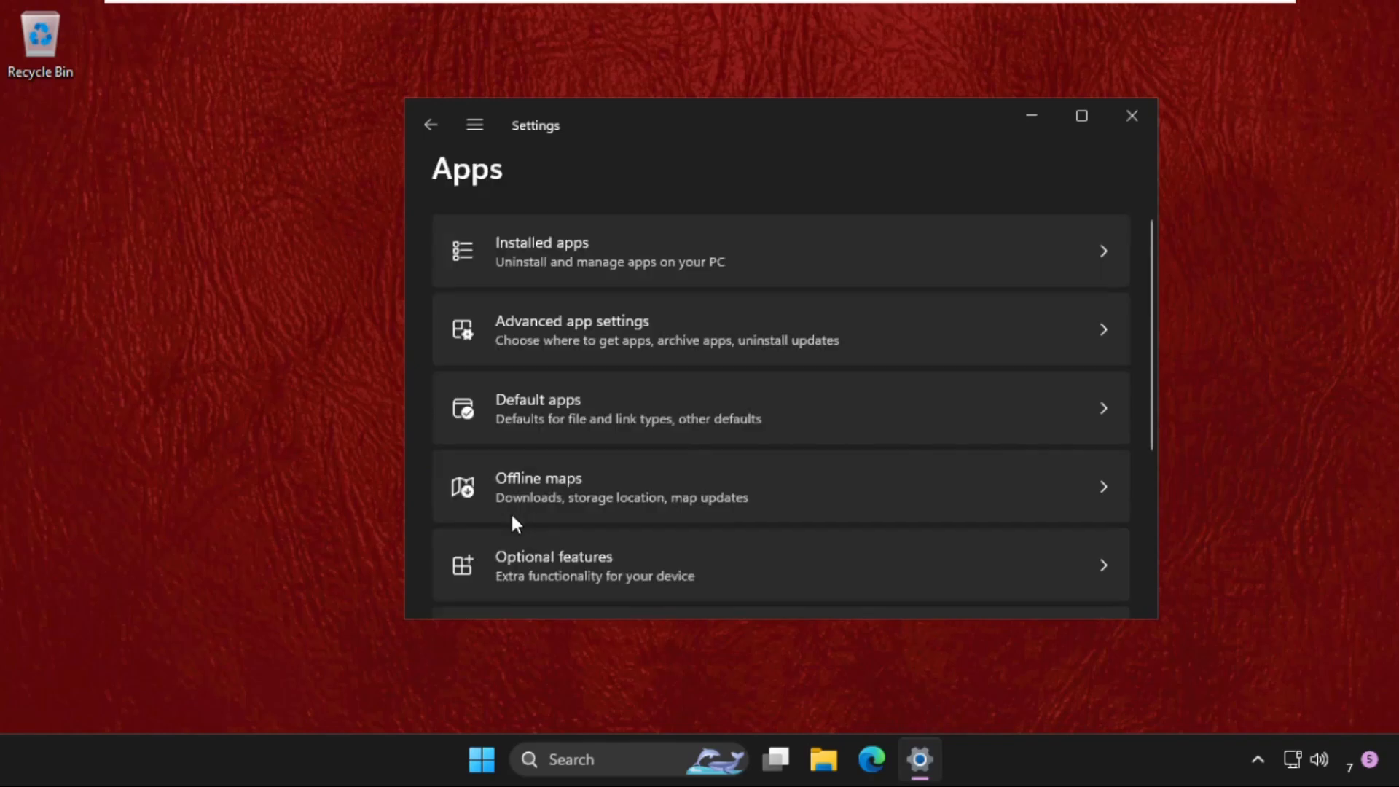
scroll("down", 3)
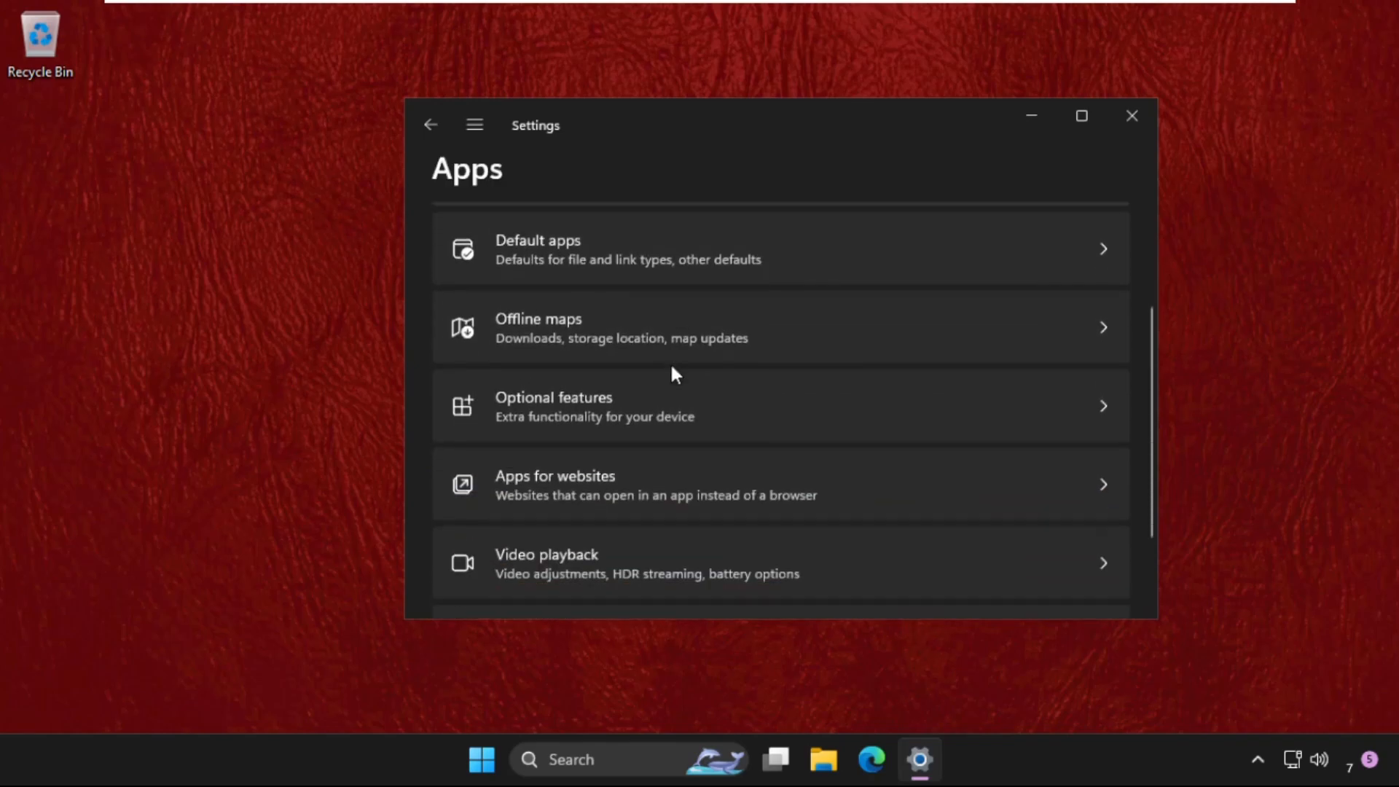
scroll("down", 3)
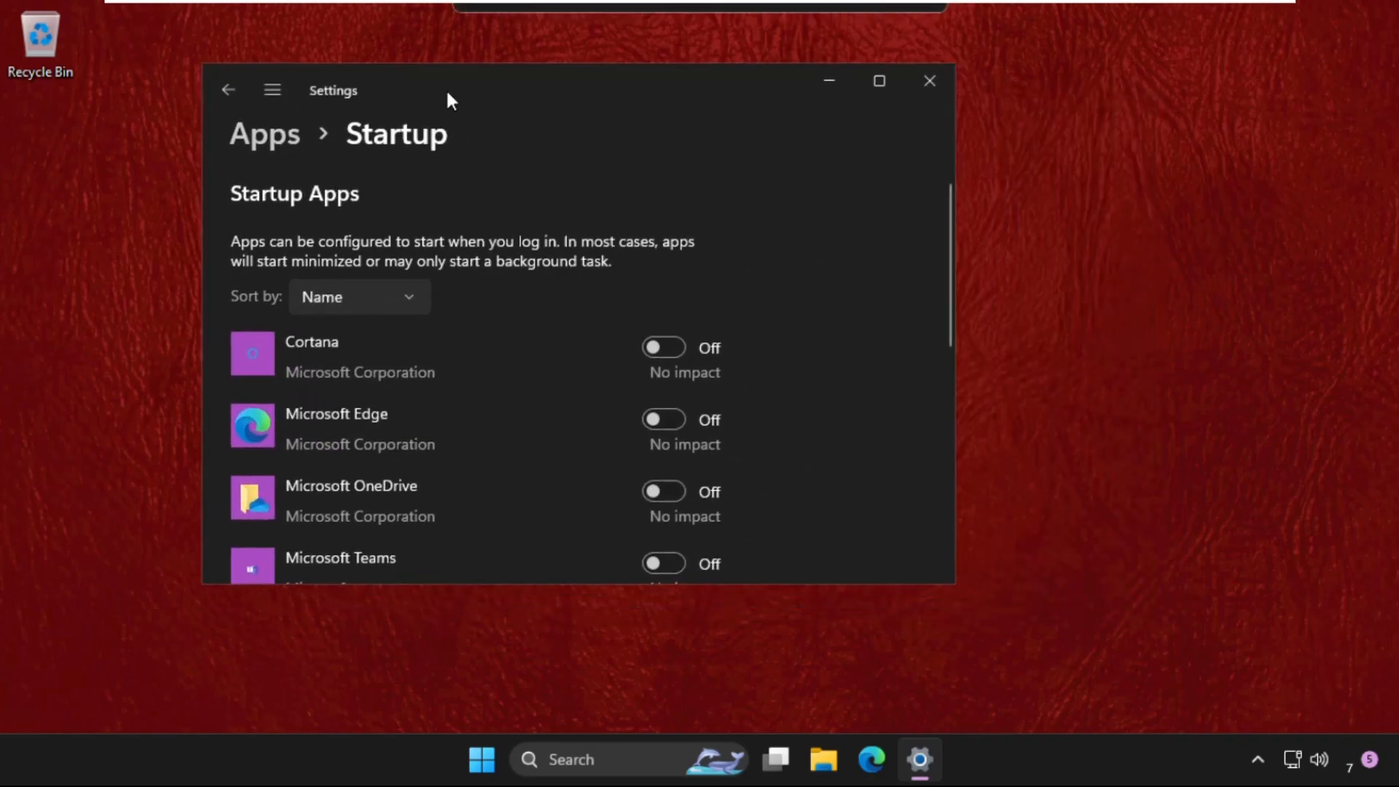
Scroll the Startup apps down to Microsoft To Do, confirming every toggle is off.
scroll("down", 3)
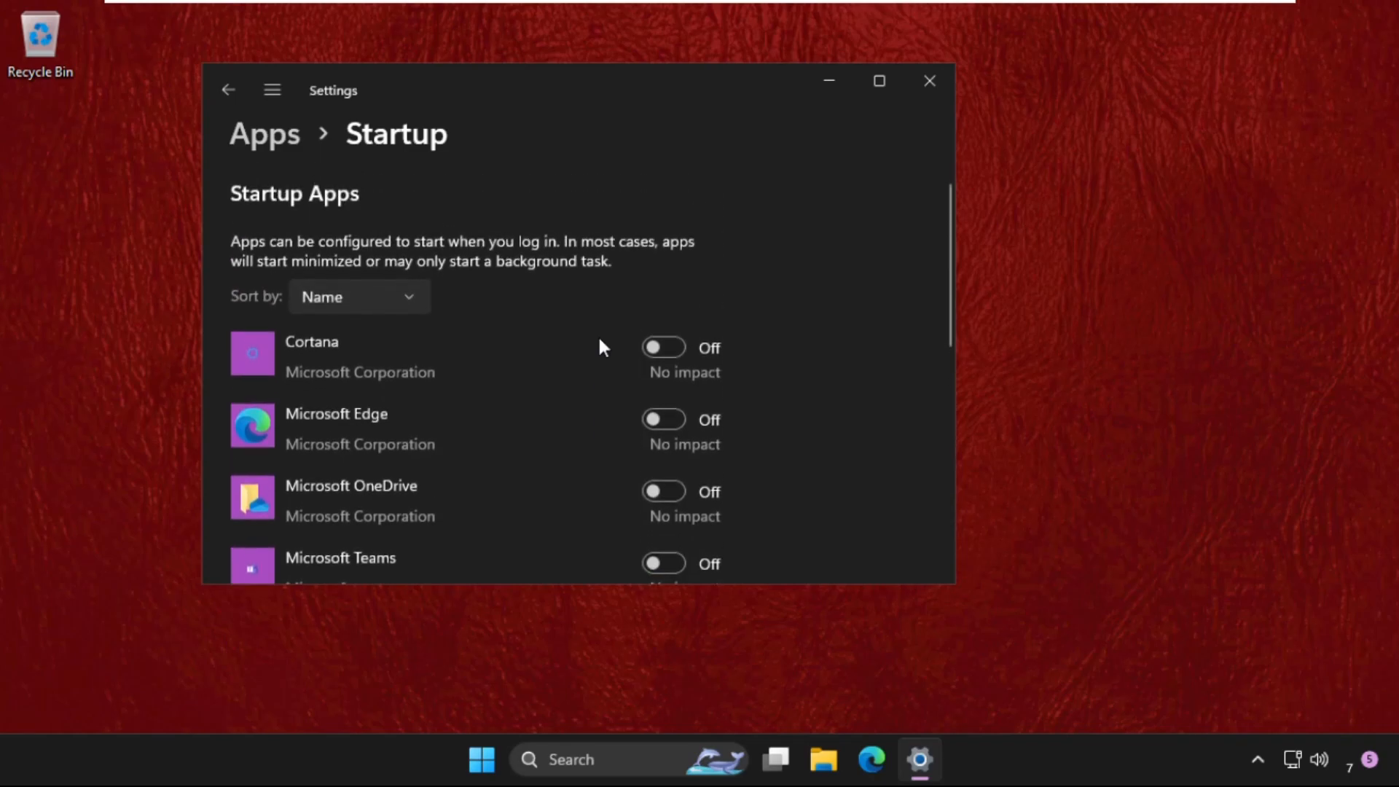
scroll("down", 3)
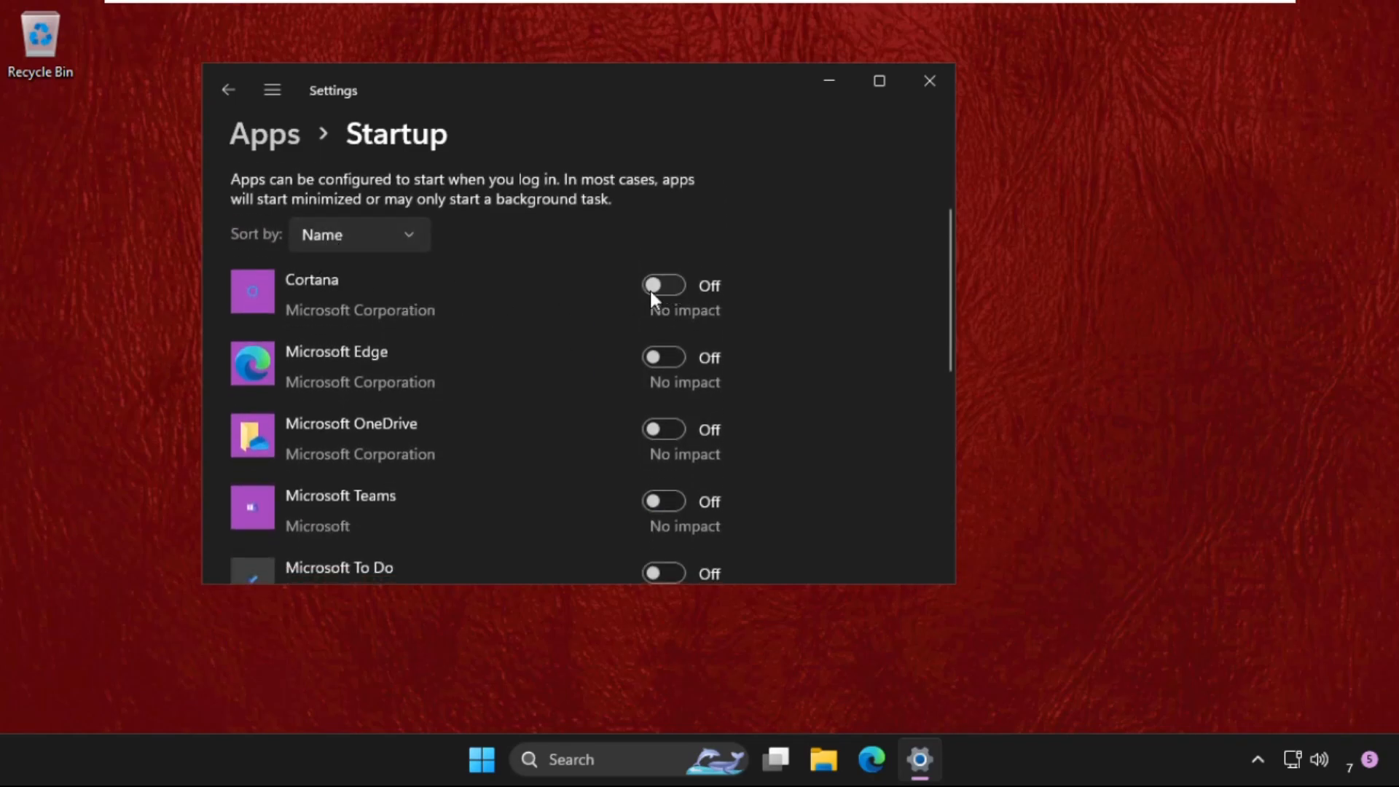
mouse_move(362, 442)
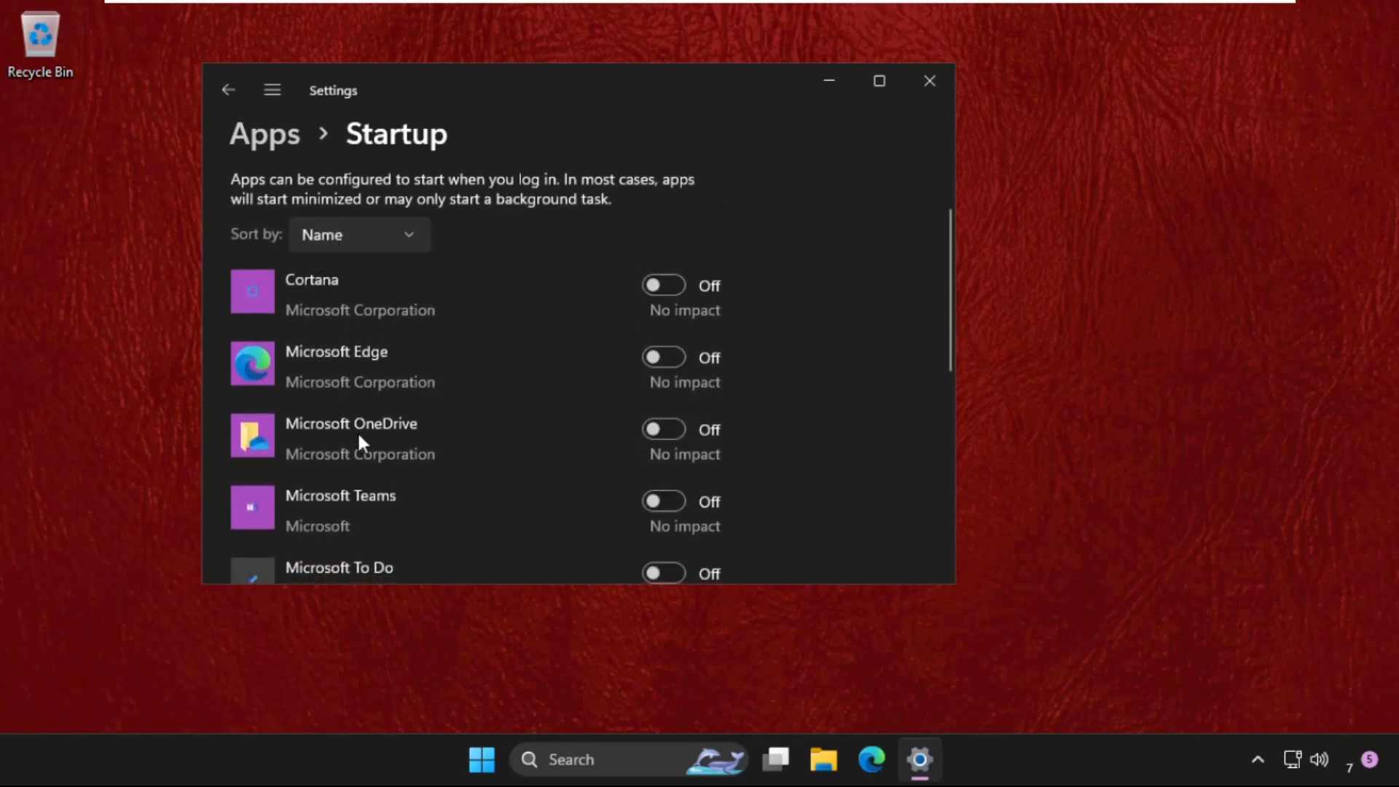
scroll("down", 3)
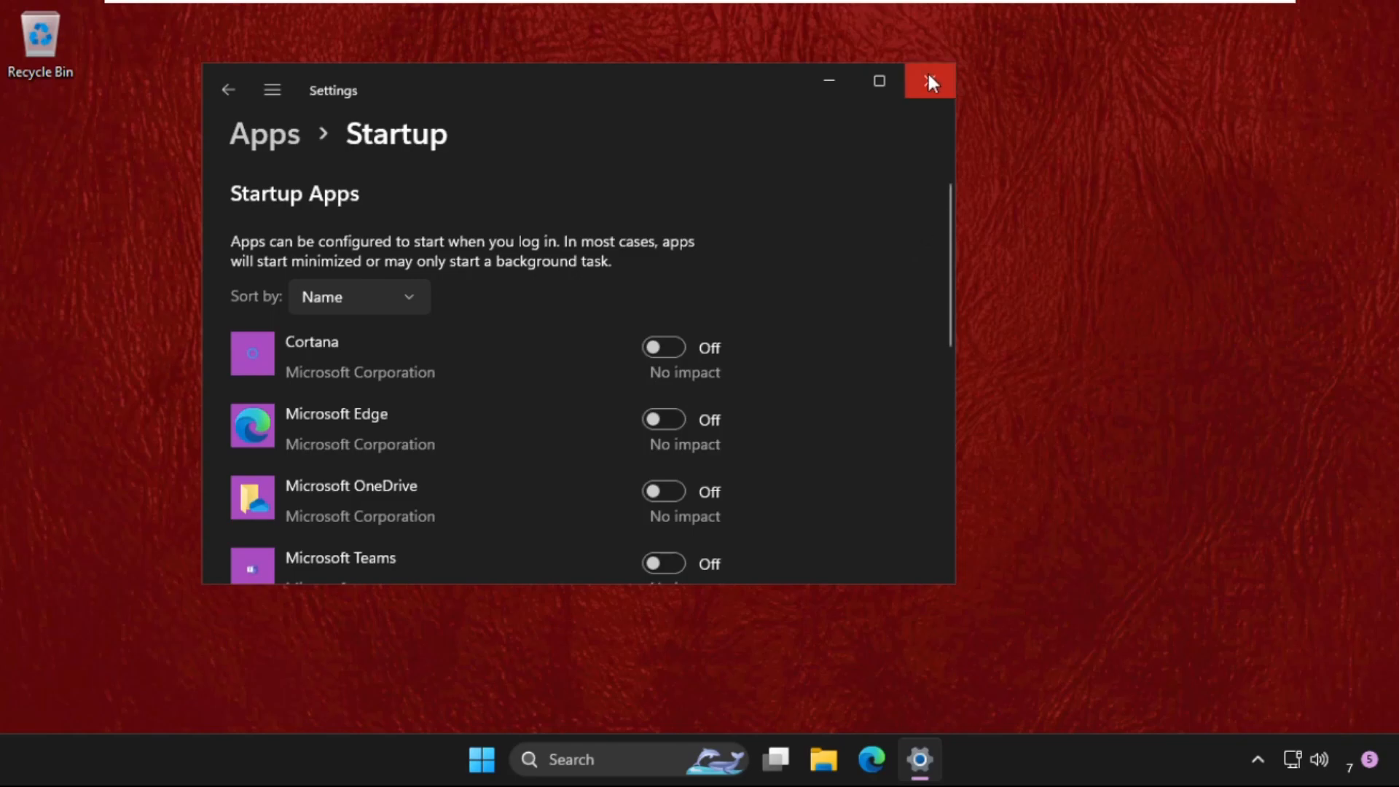
Close Settings and launch Registry Editor by searching 'registry Editor'.
left_click(929, 80)
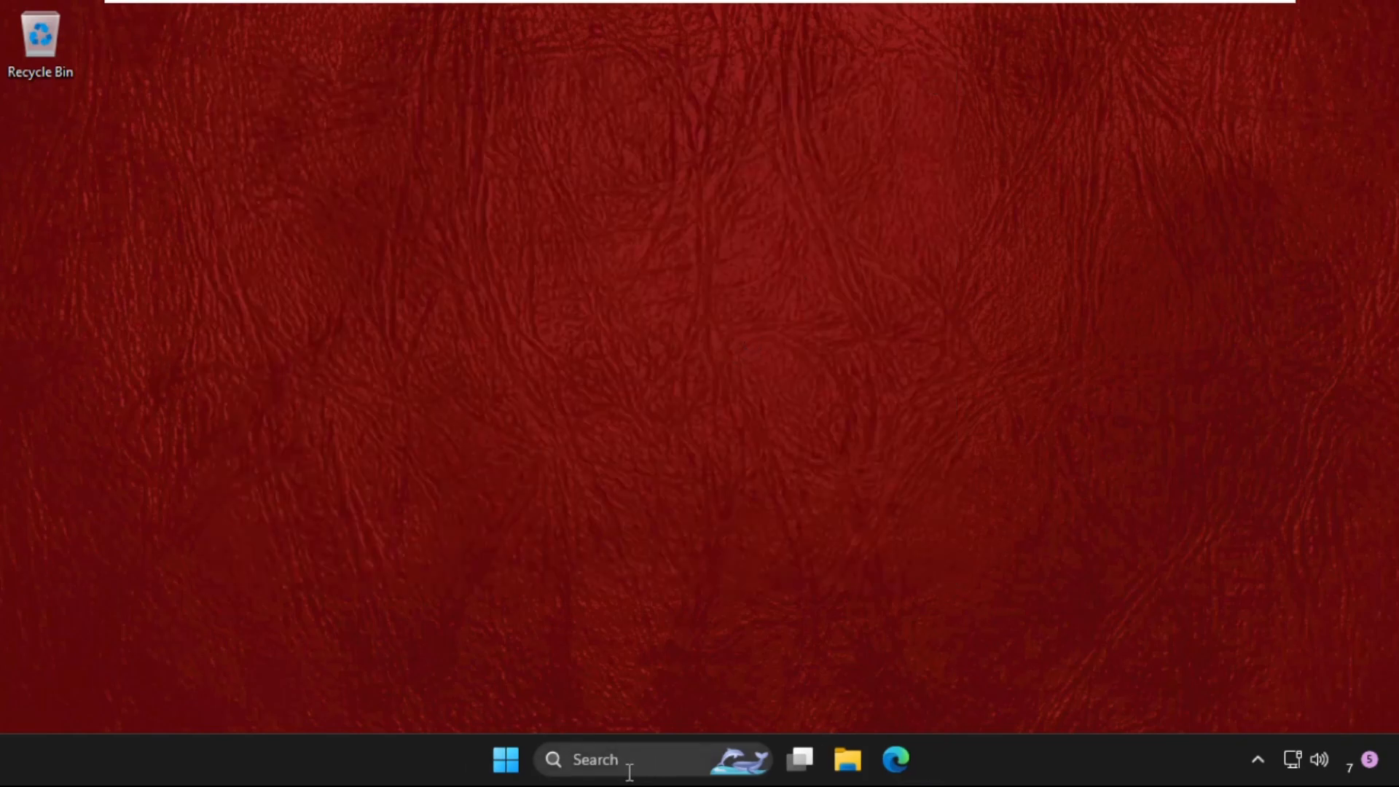
type("registry Editor")
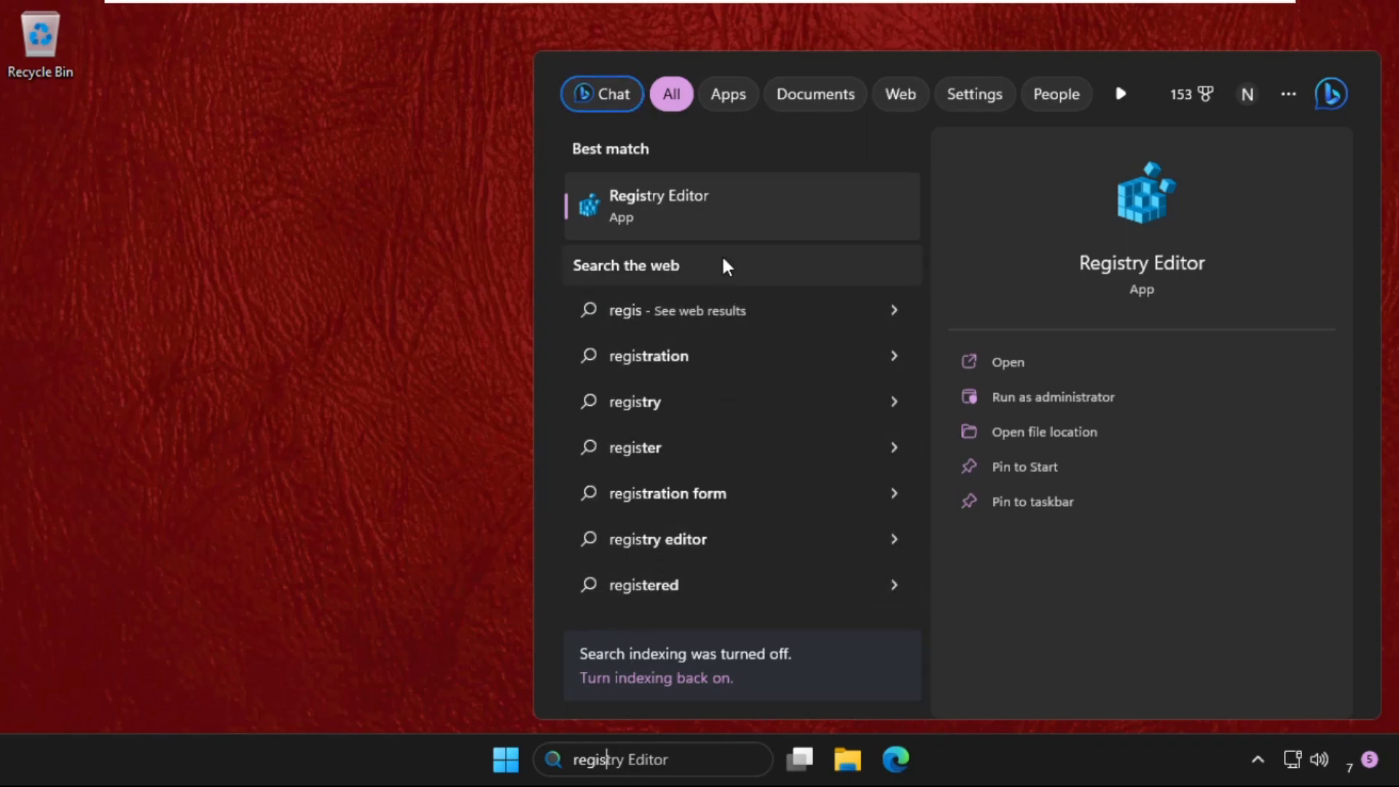
left_click(1052, 397)
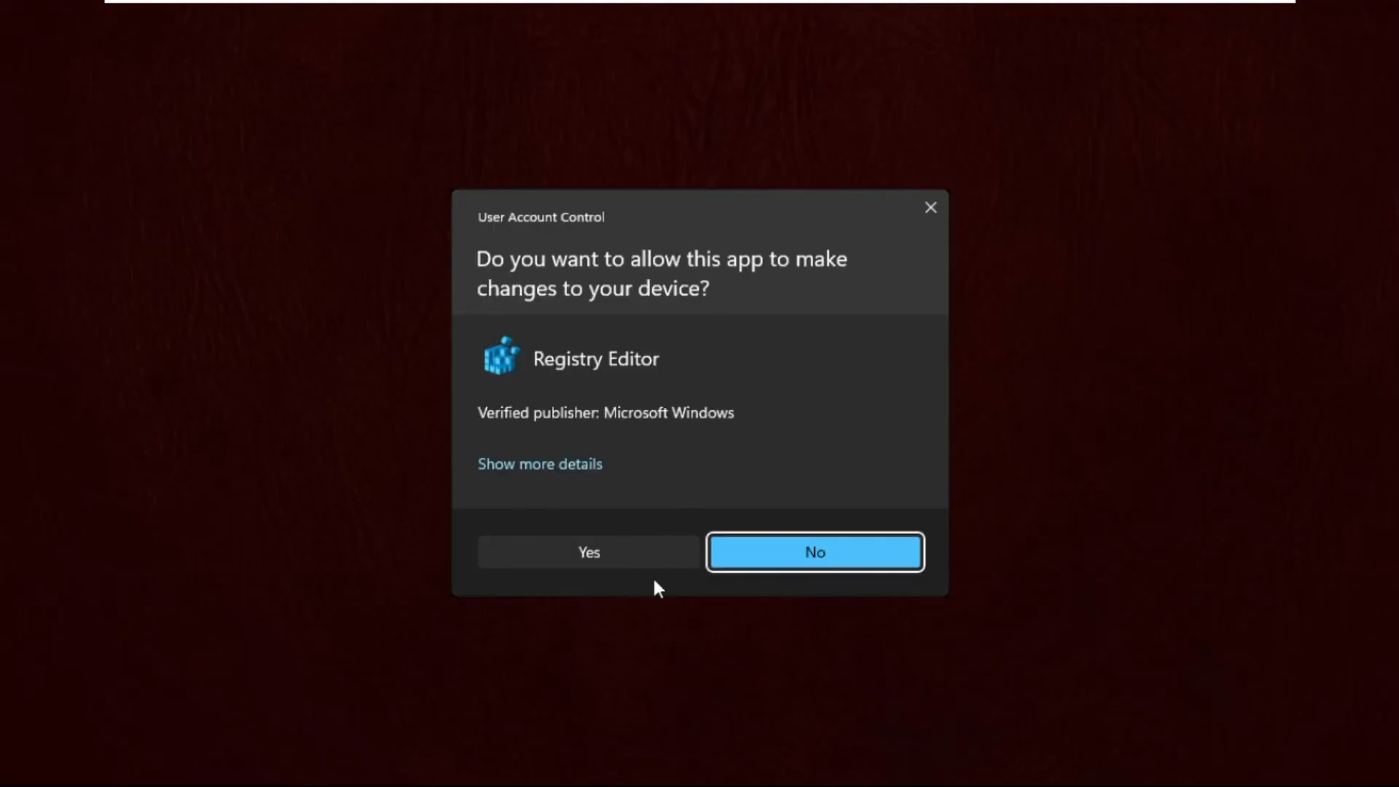
Approve the UAC prompt and collapse the registry tree to the top-level hives.
left_click(588, 551)
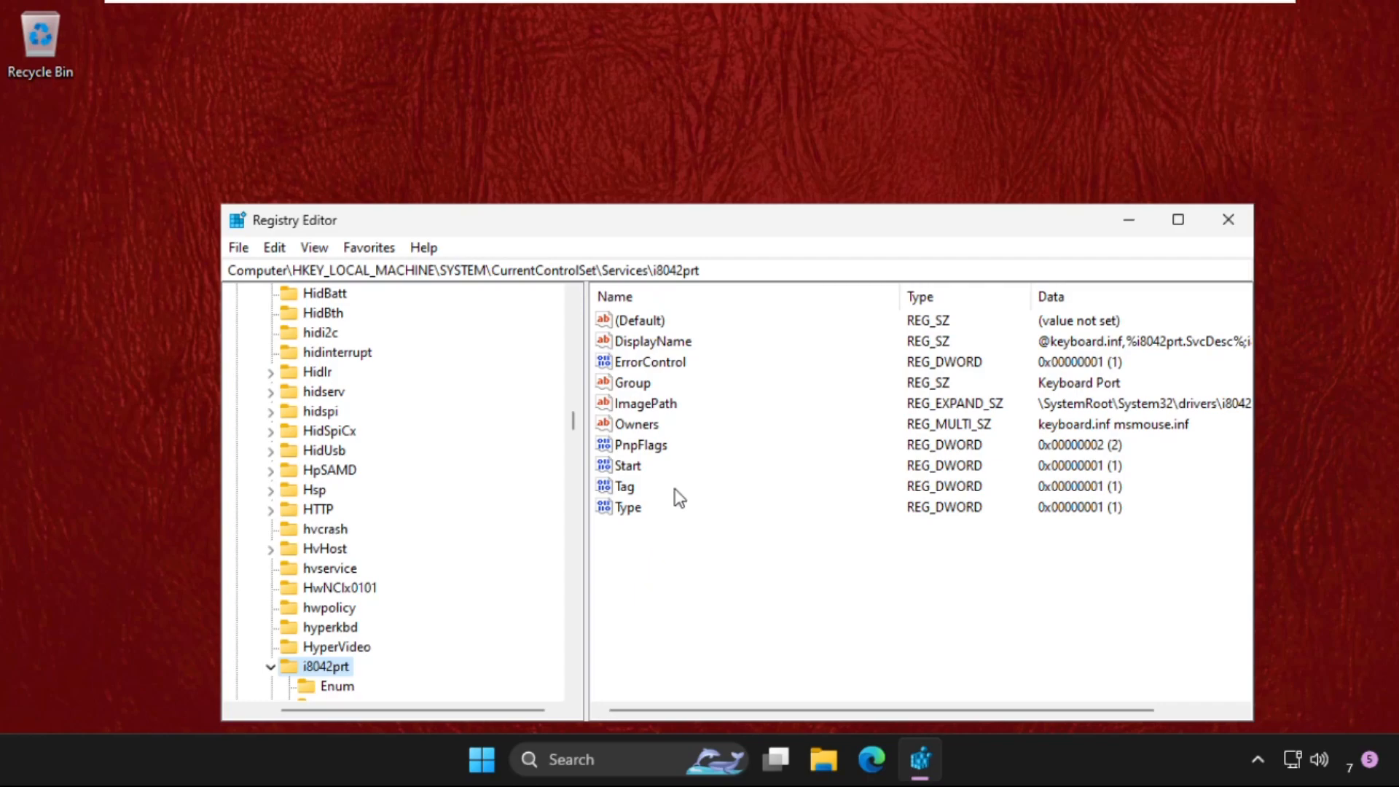
left_click(270, 666)
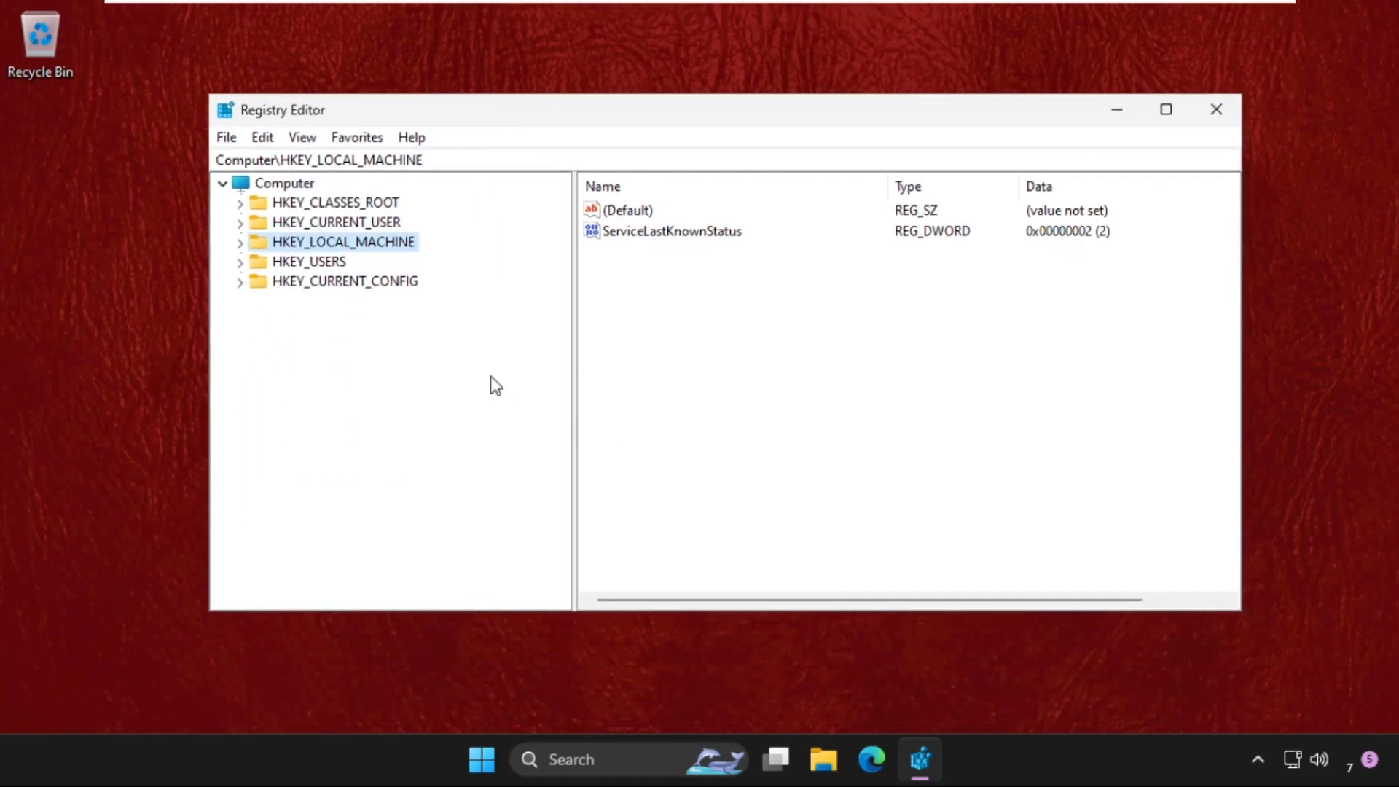
Expand HKEY_LOCAL_MACHINE\SYSTEM\ControlSet001\Services and scroll to the Ndu key.
left_click(239, 241)
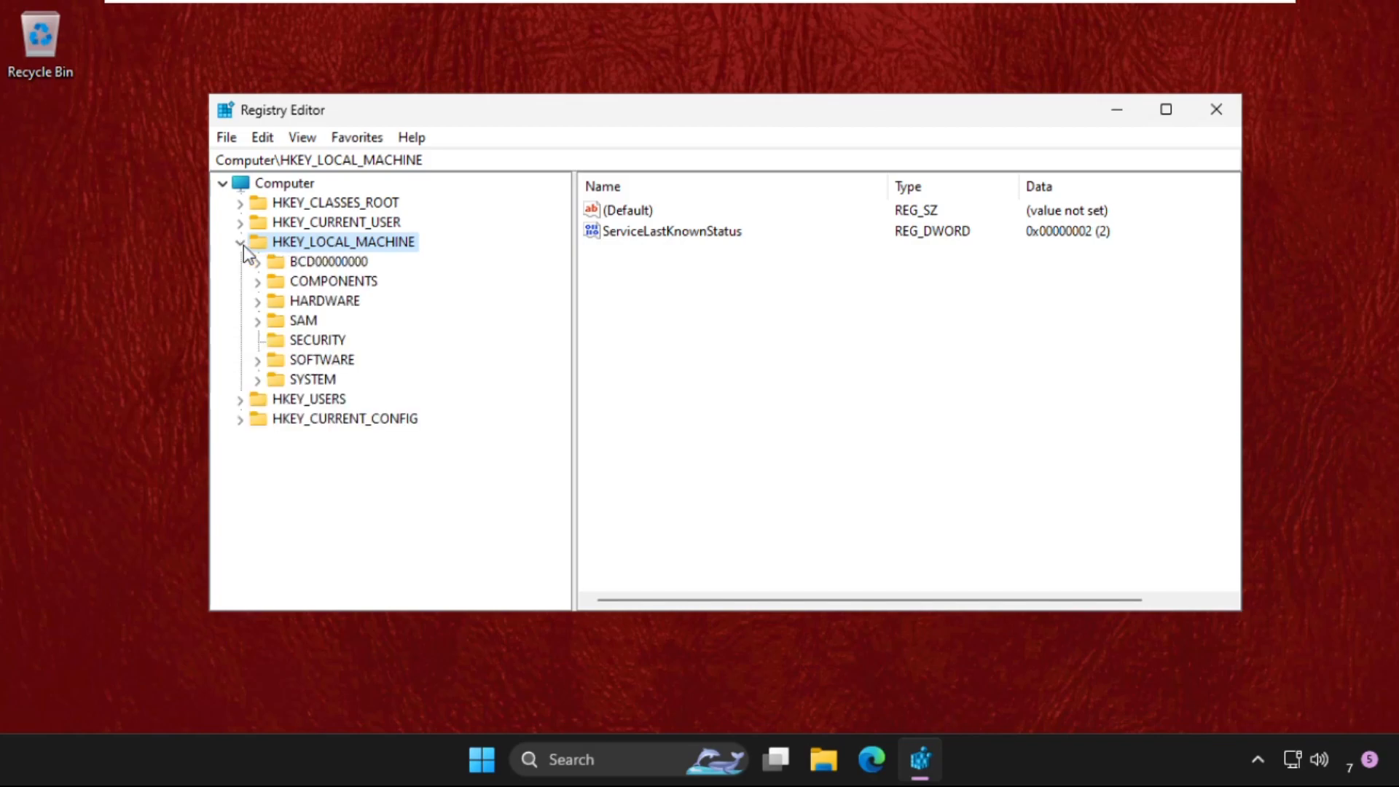
mouse_move(272, 388)
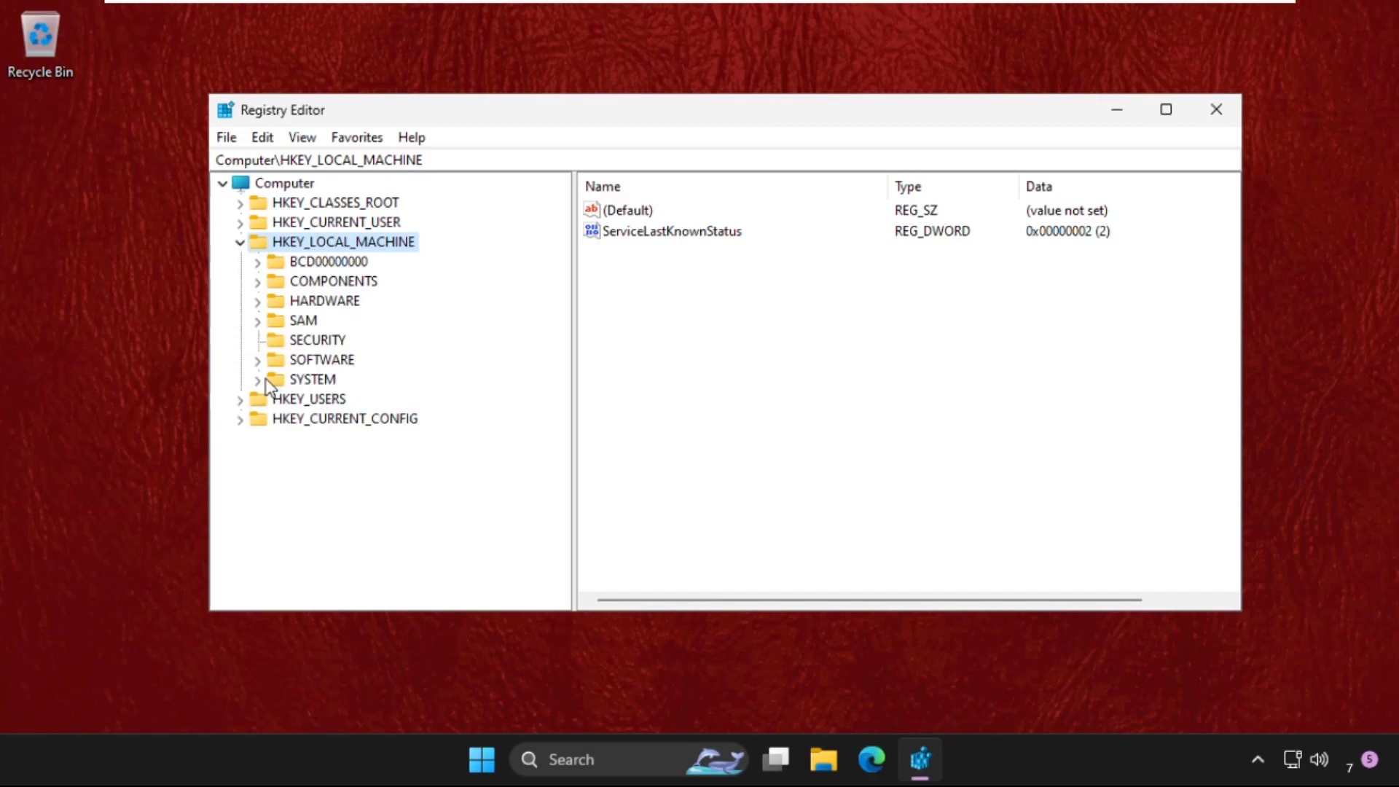
left_click(258, 379)
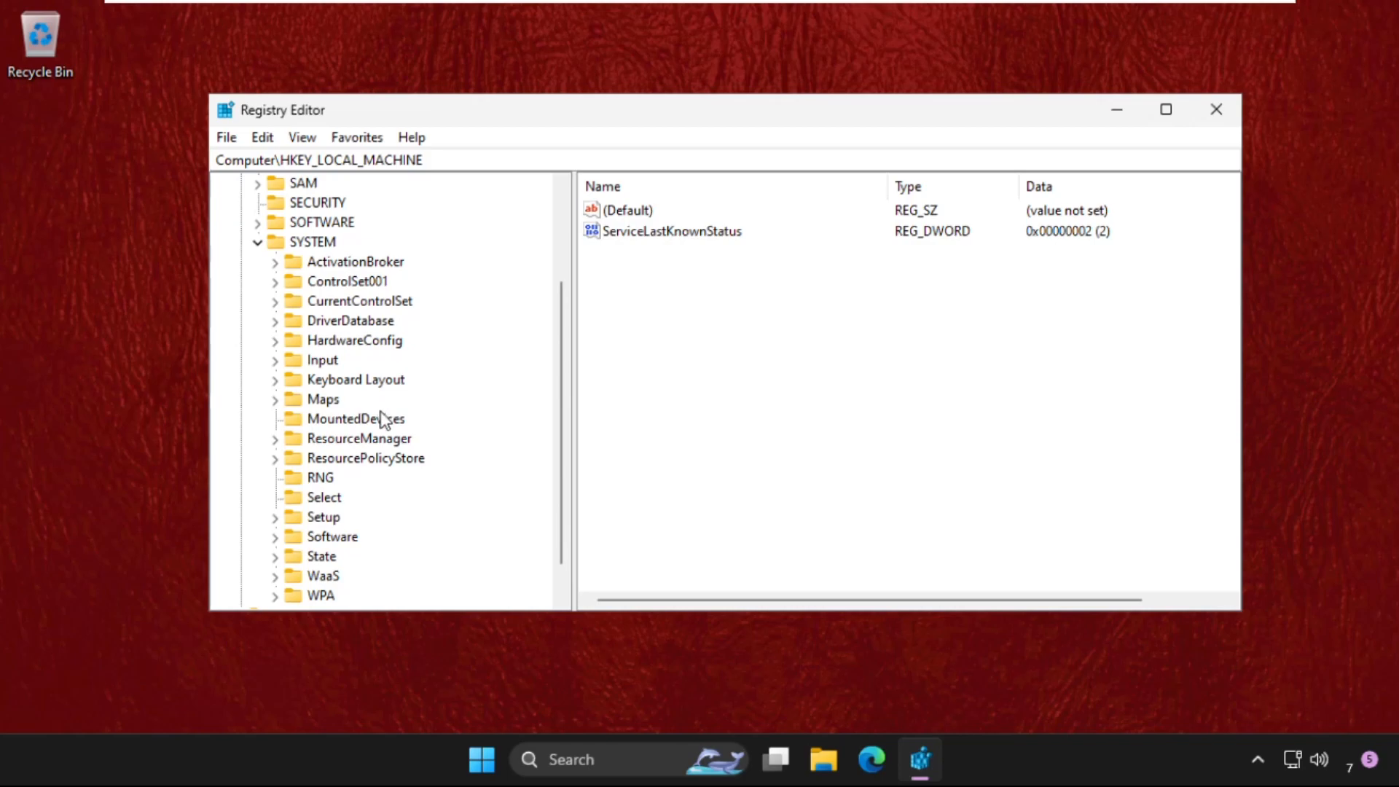
mouse_move(335, 420)
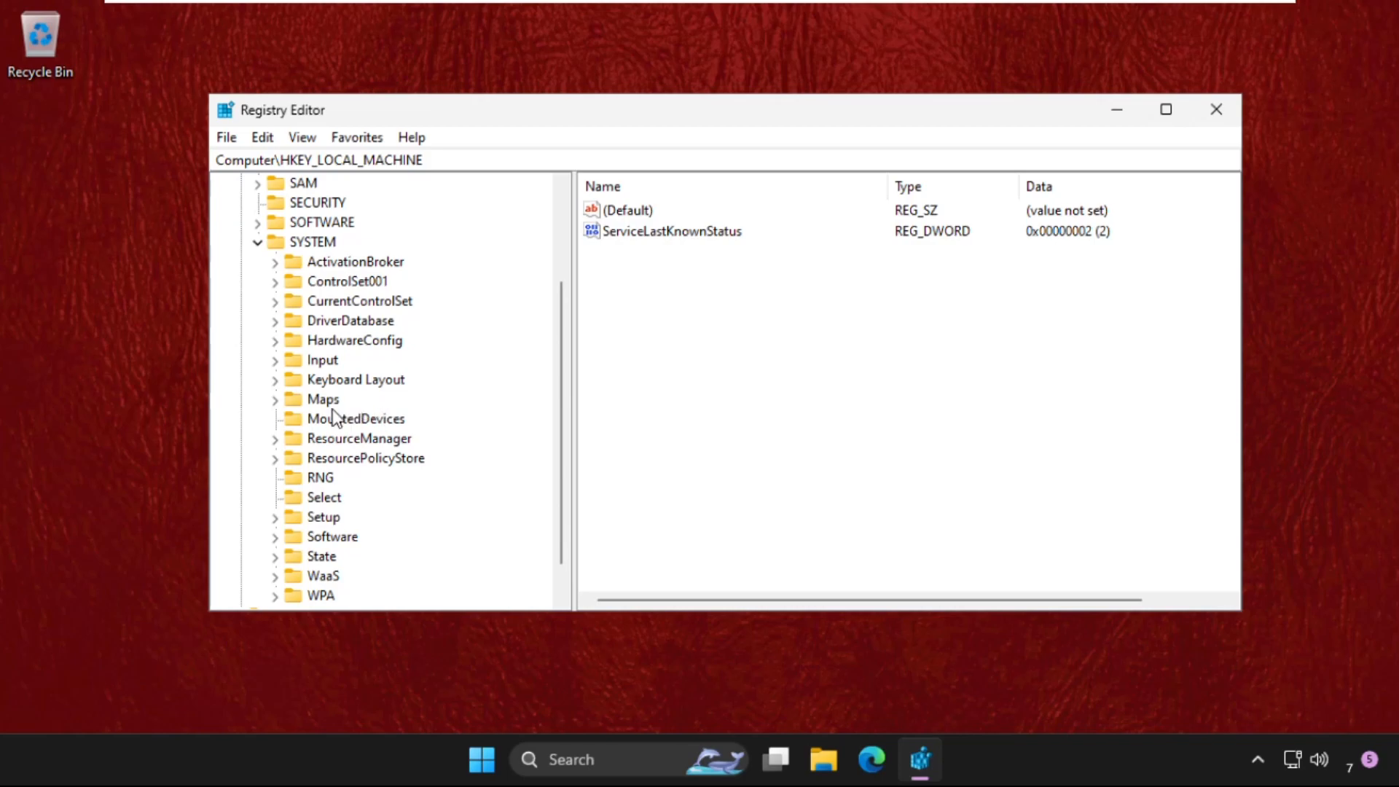
left_click(347, 280)
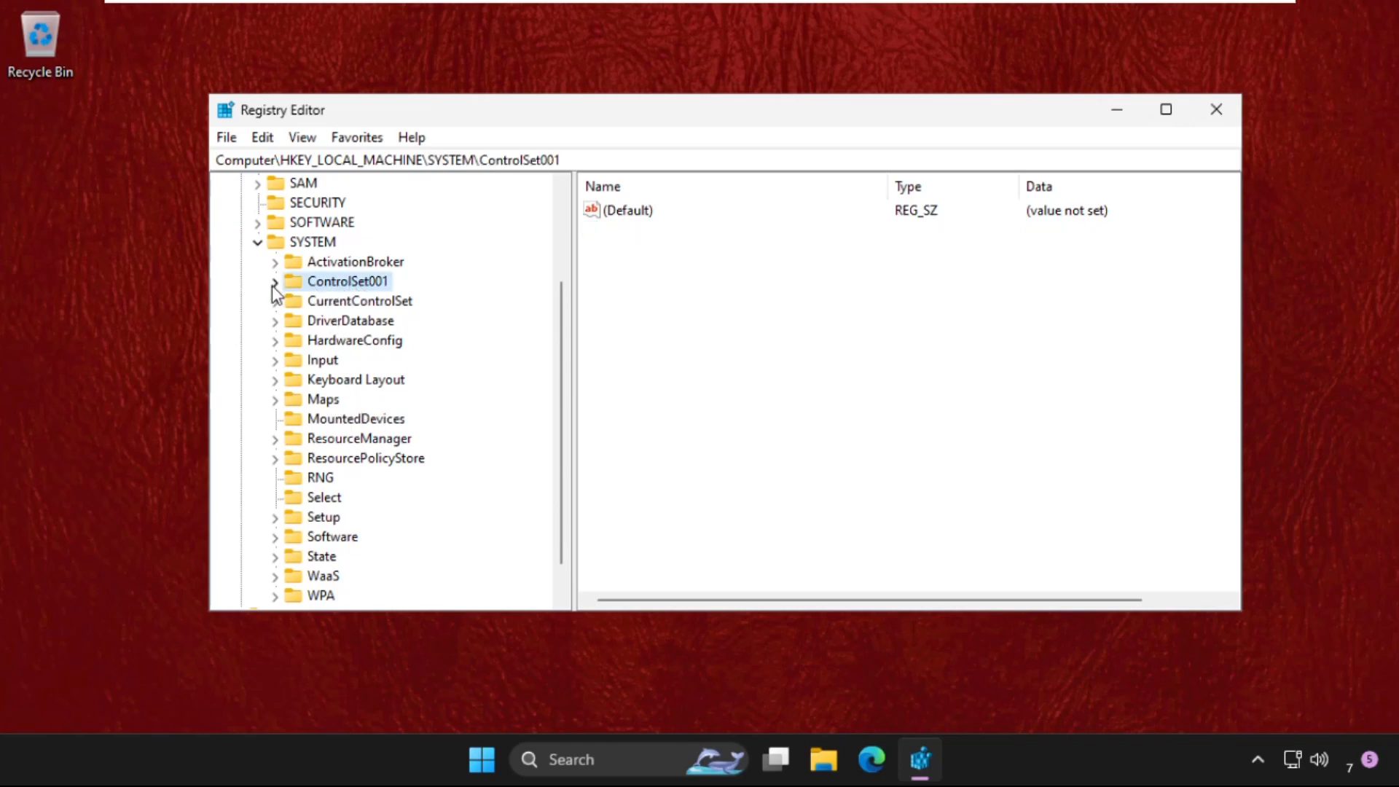
left_click(274, 280)
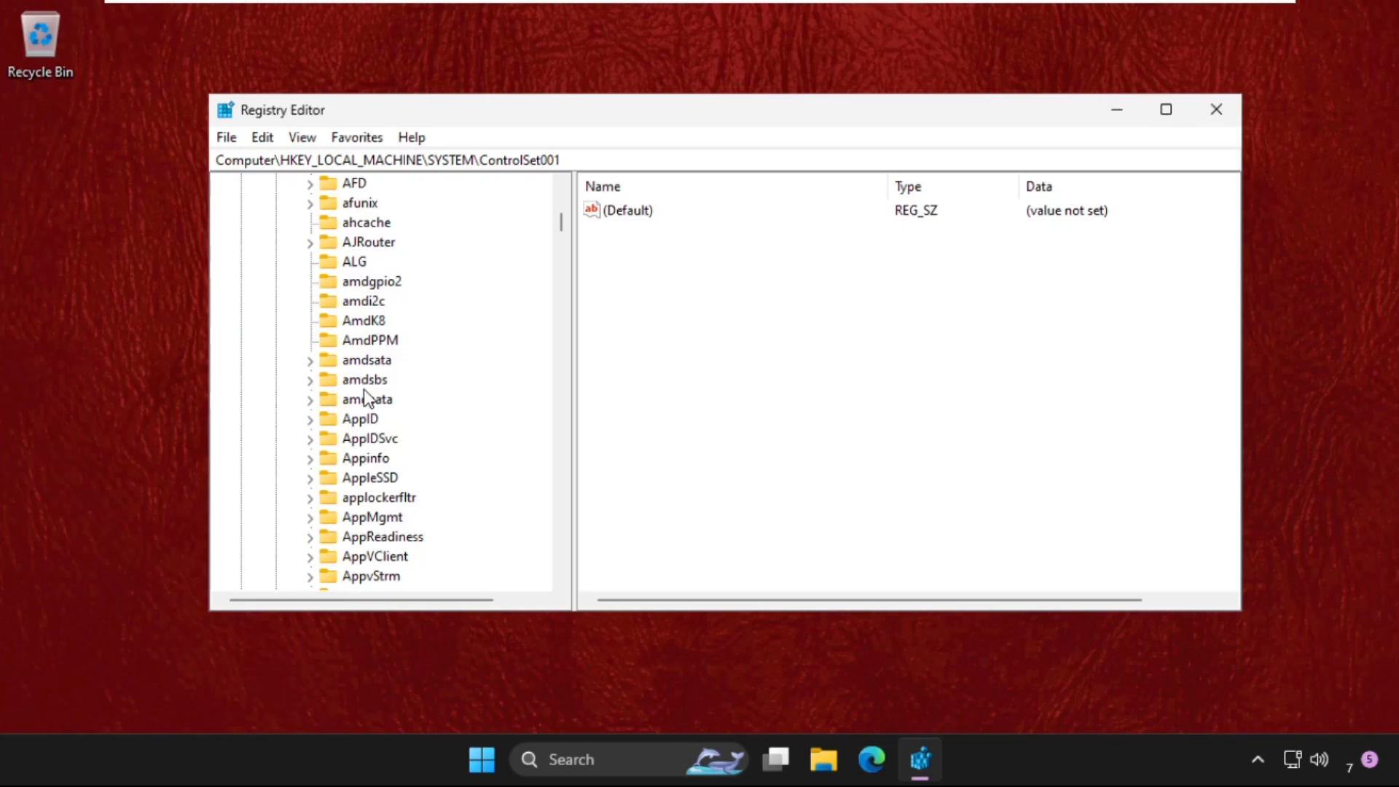
scroll("down", 3)
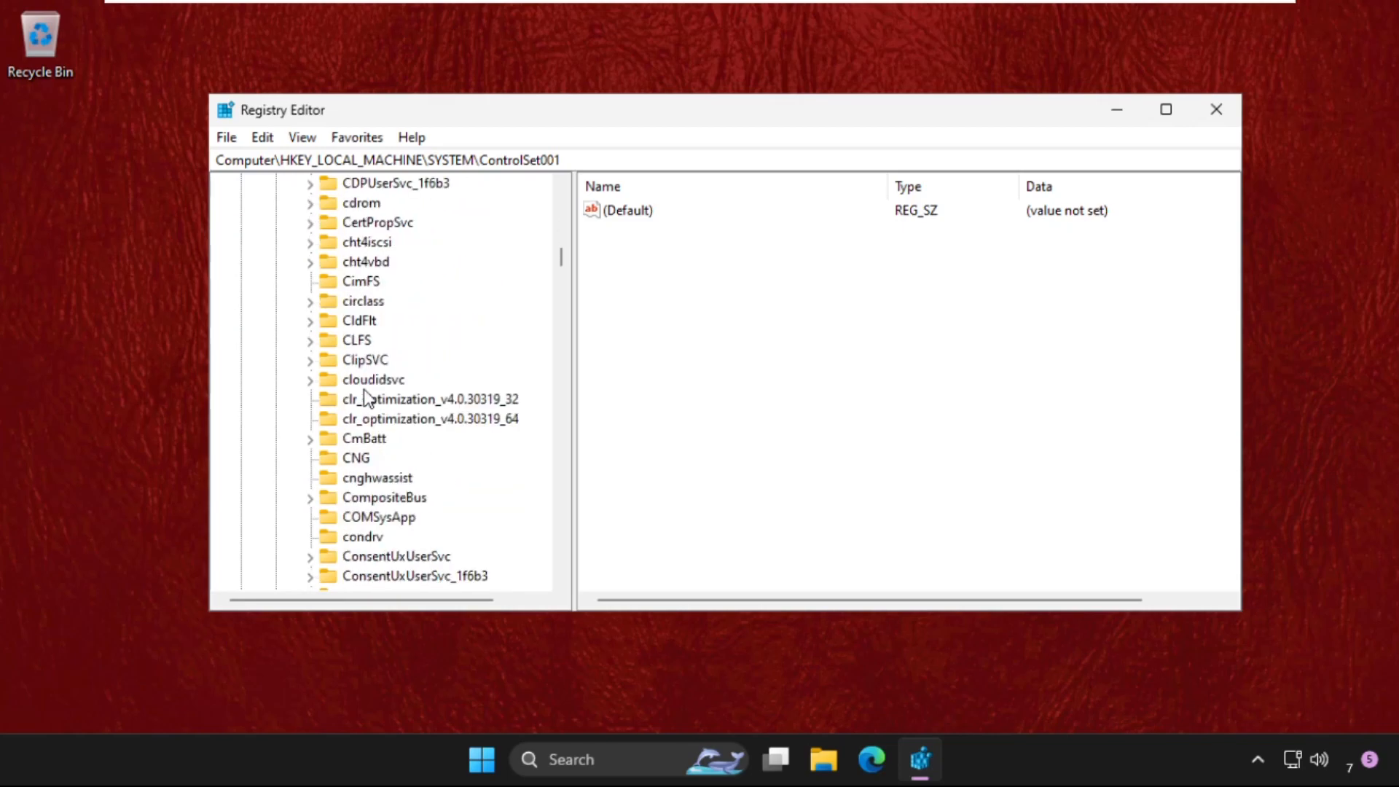
scroll("down", 3)
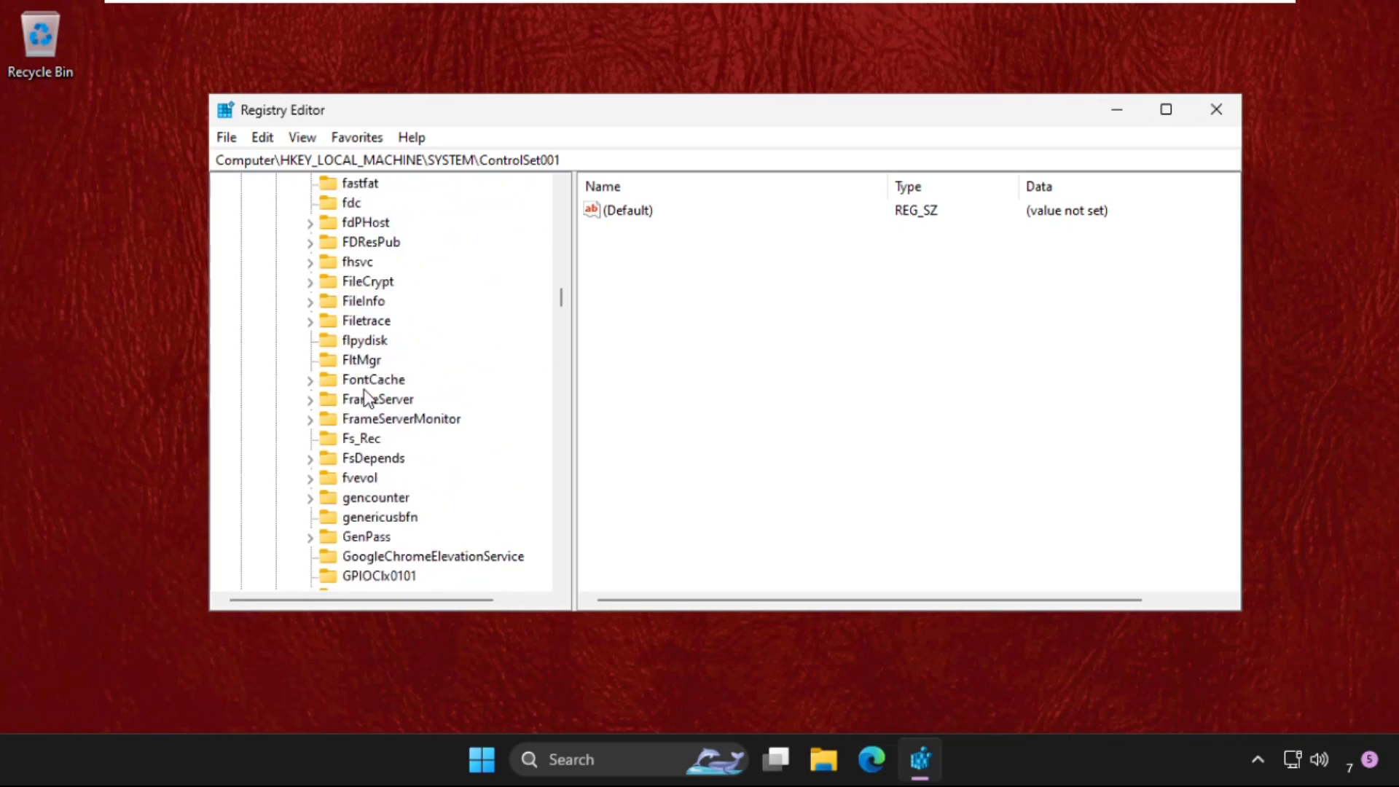
scroll("down", 3)
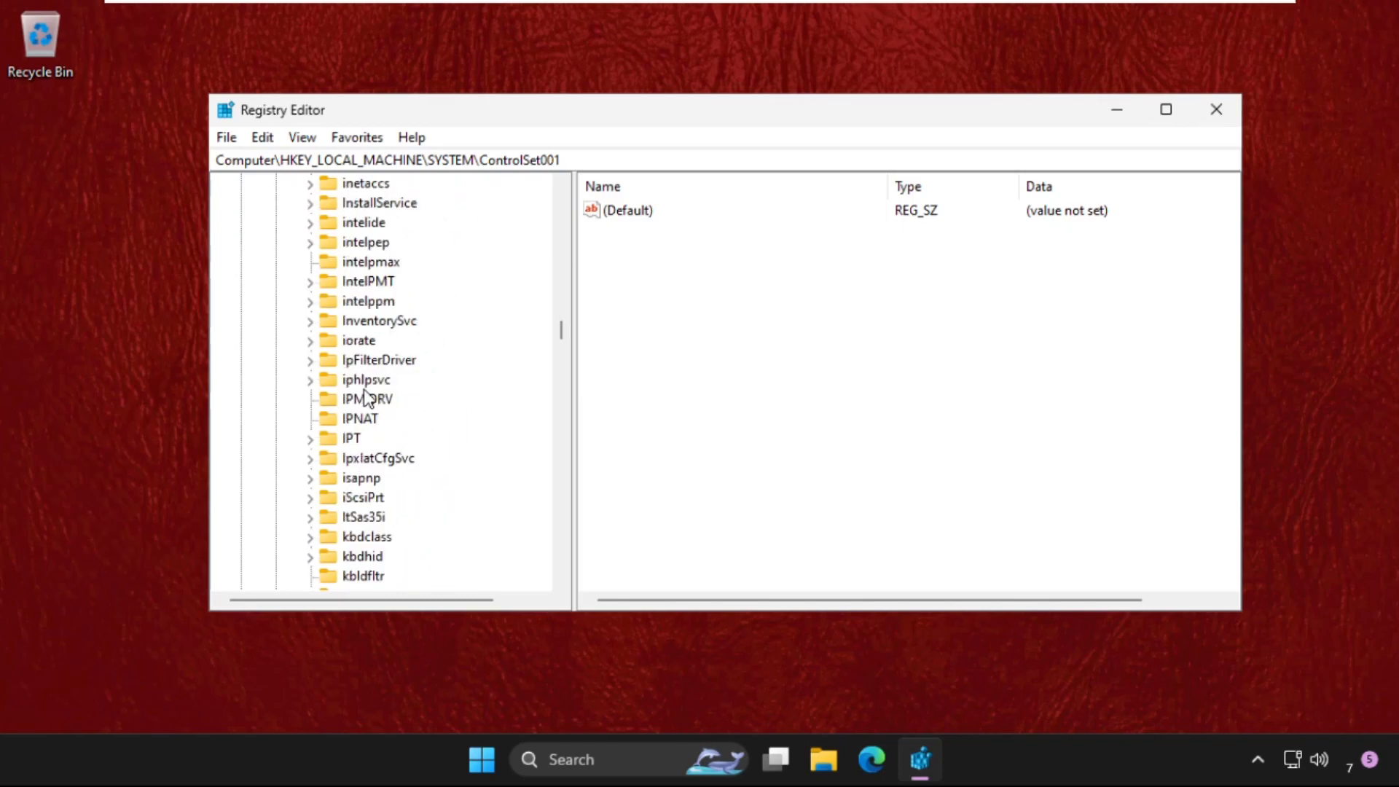
scroll("down", 3)
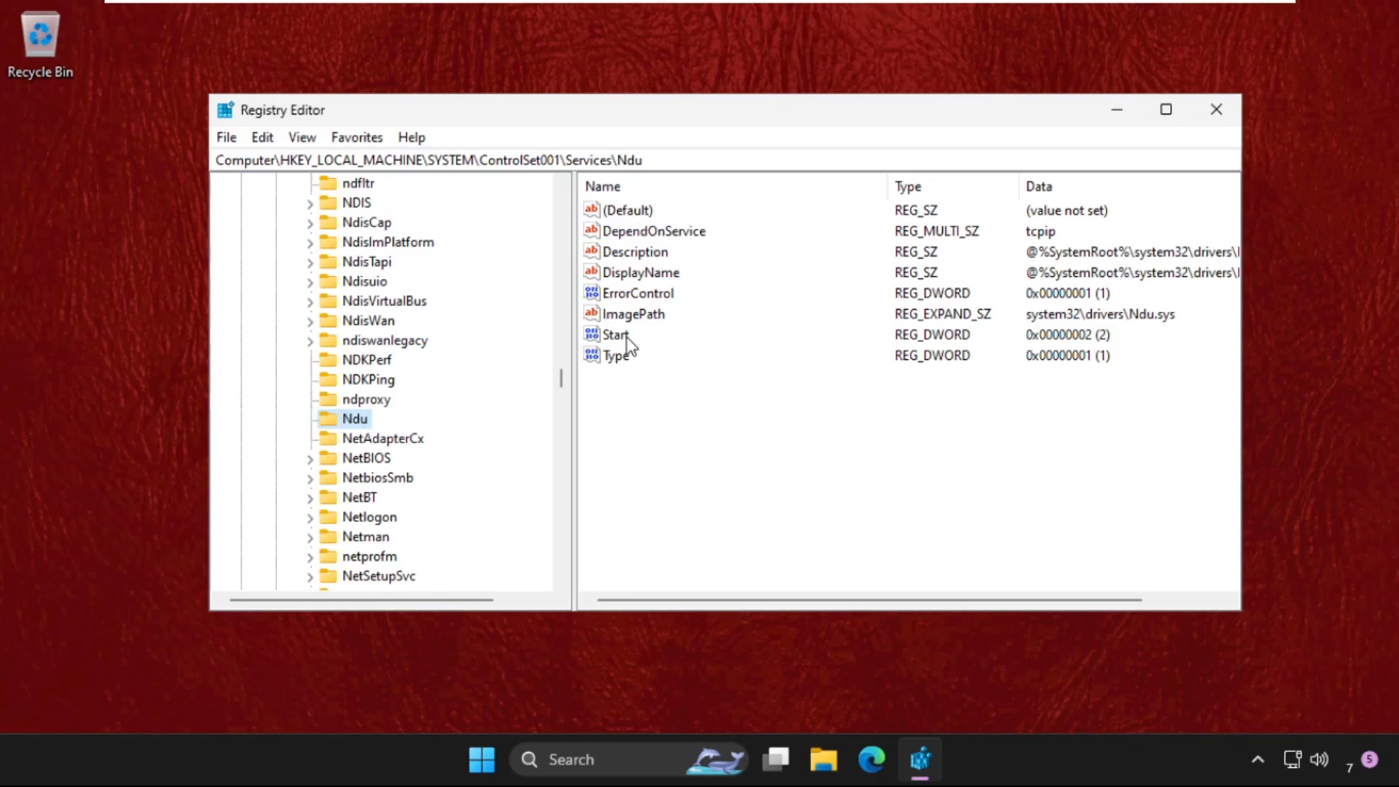
Change the Ndu service's Start value data to 4.
right_click(615, 334)
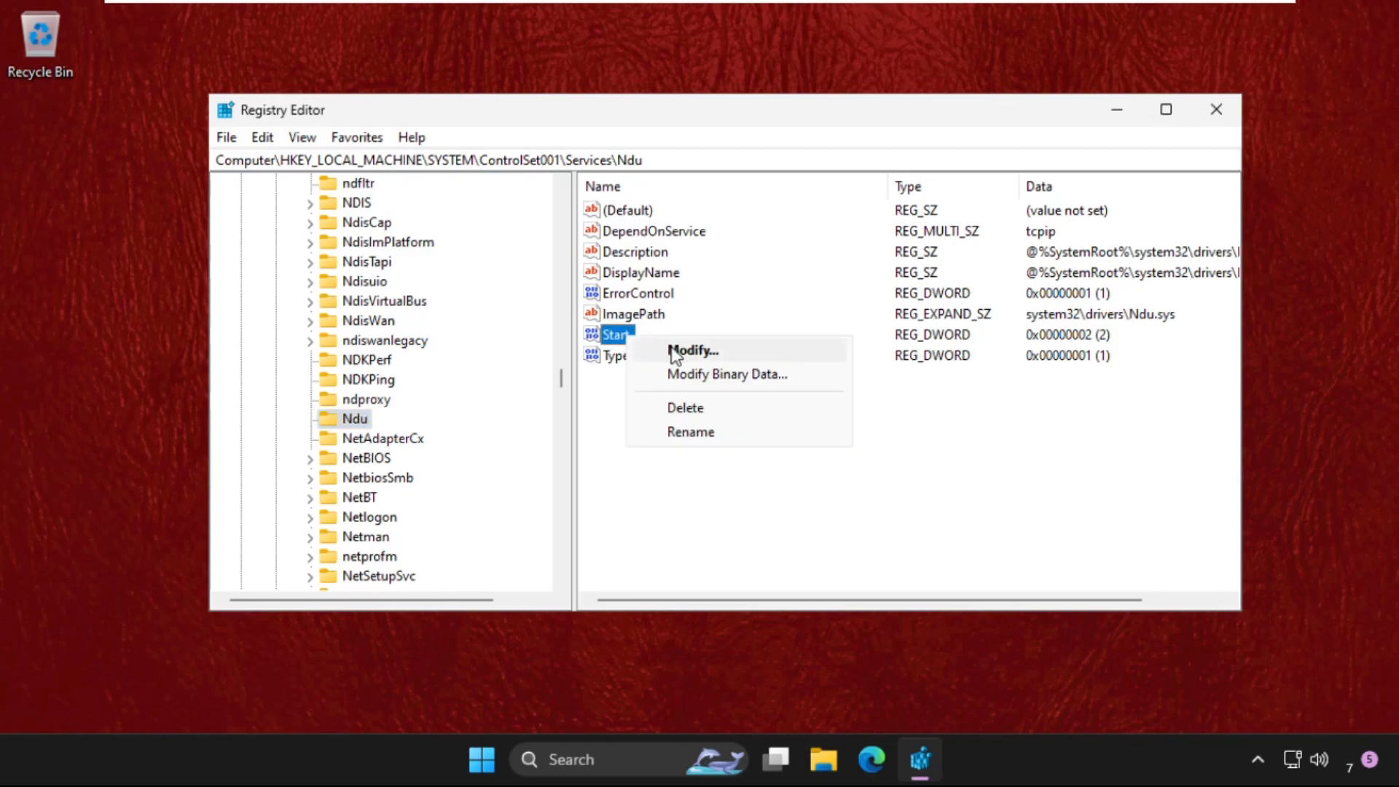
left_click(692, 350)
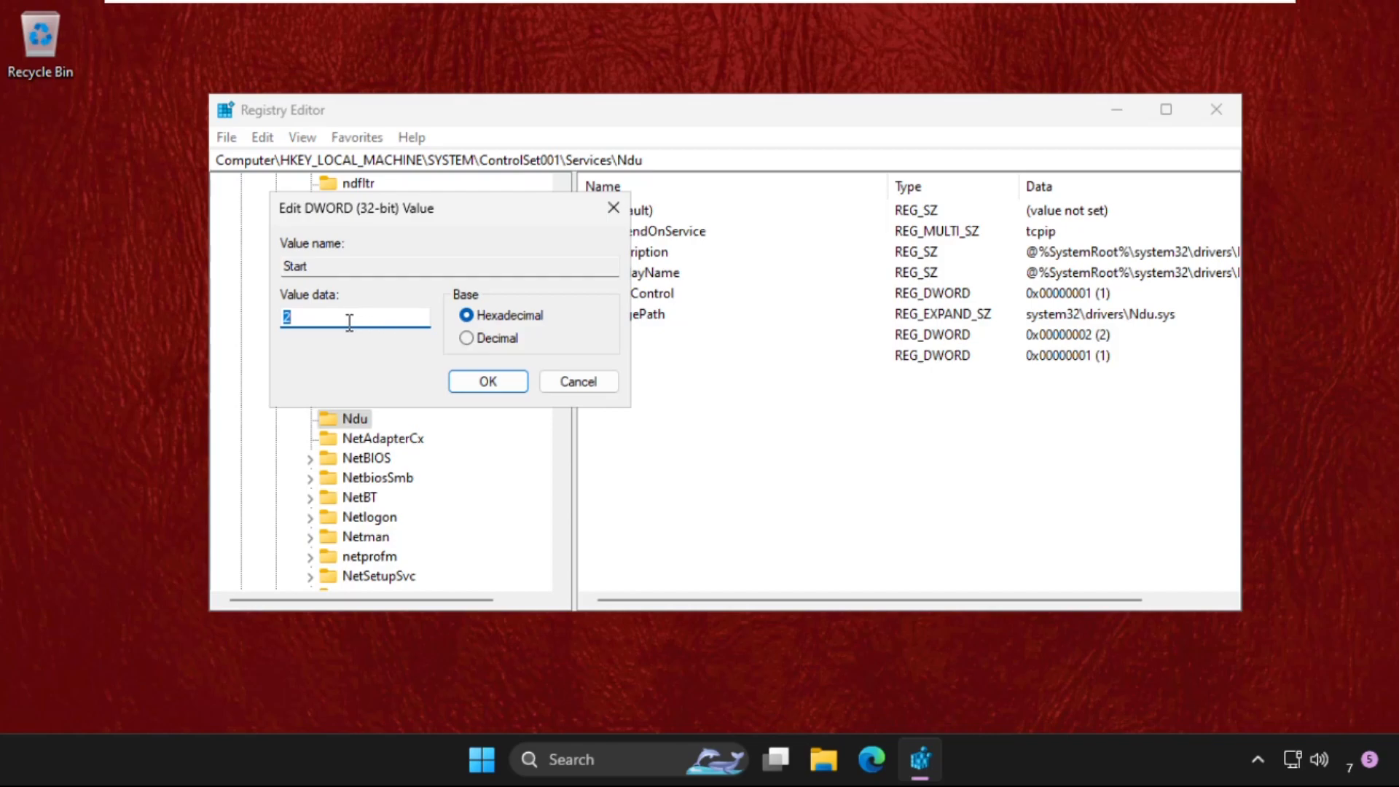
type("4")
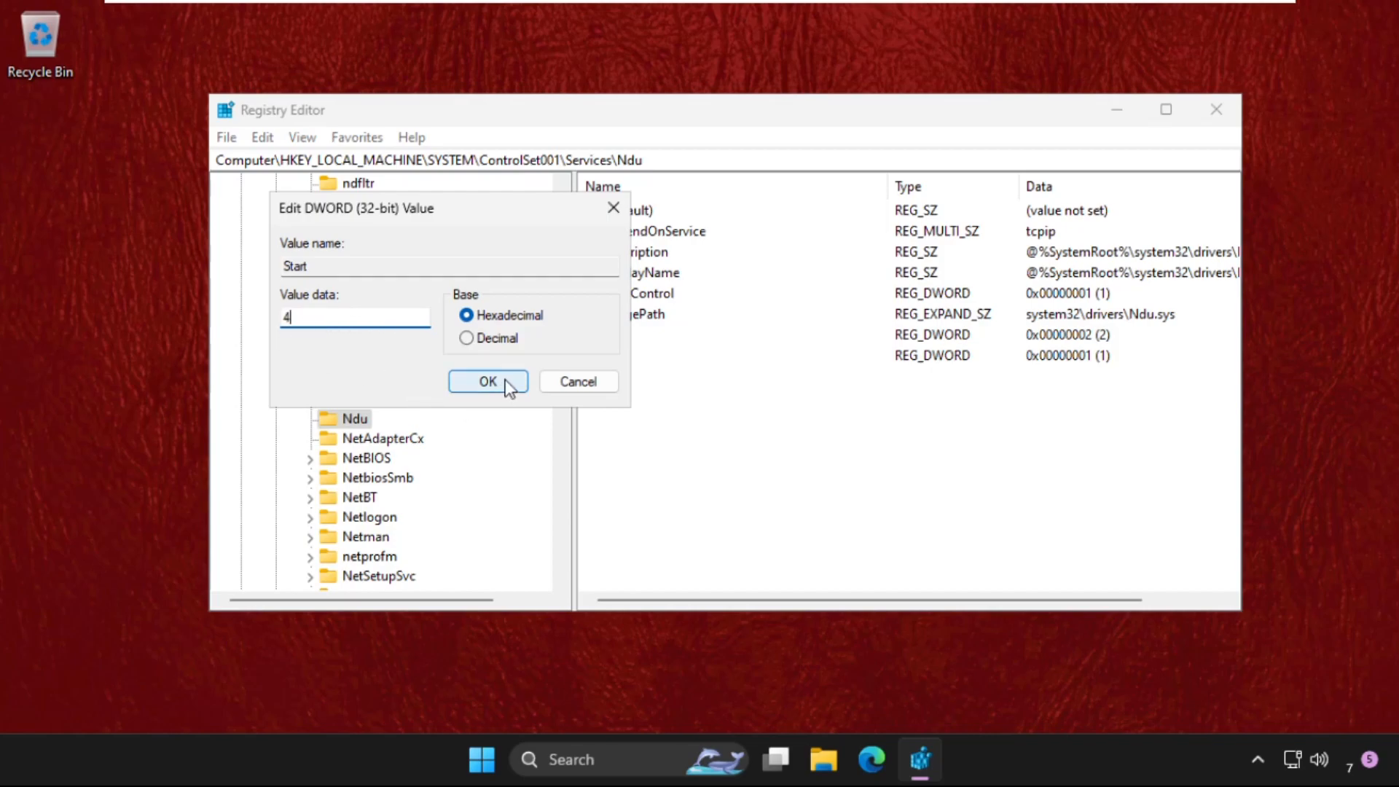
left_click(488, 381)
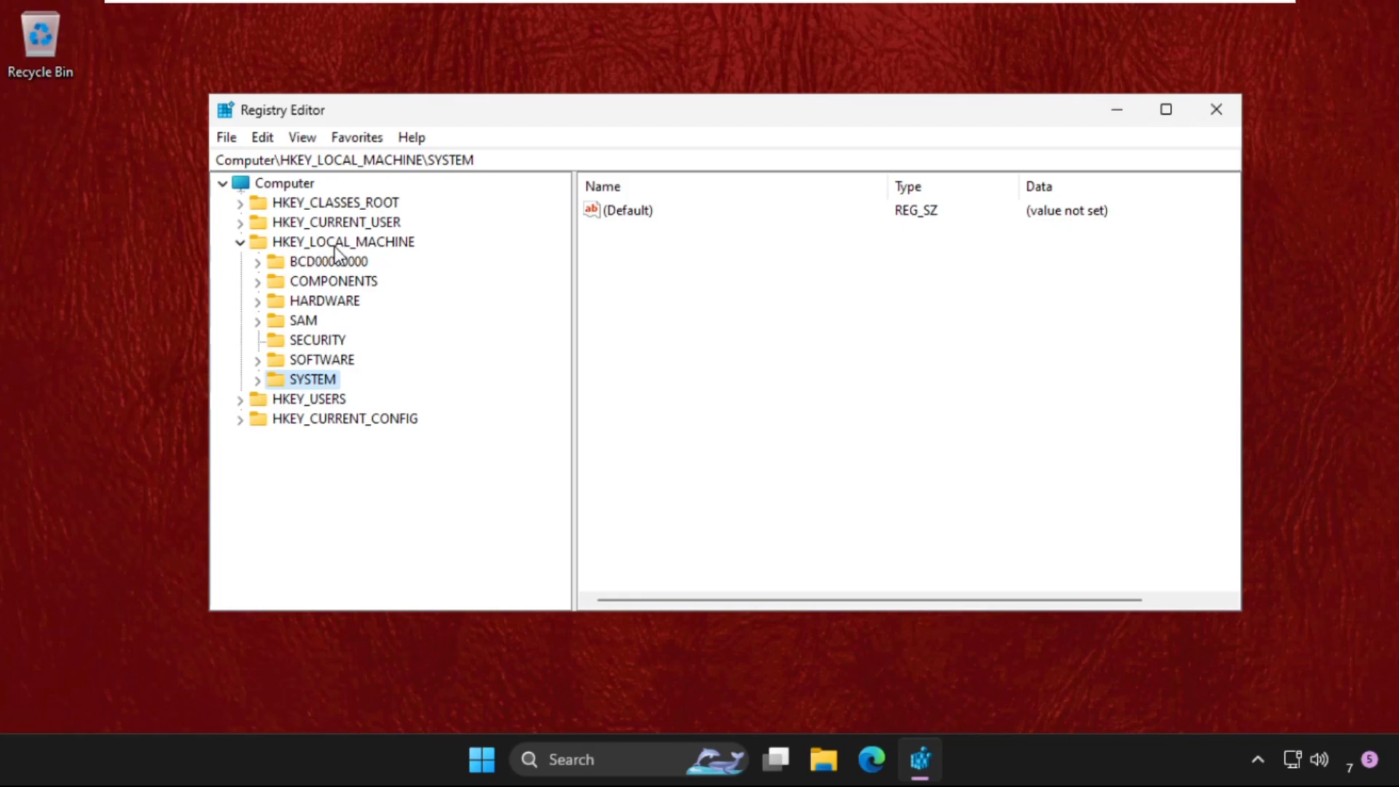
Expand SYSTEM\CurrentControlSet\Control and select the Session Manager key.
left_click(257, 379)
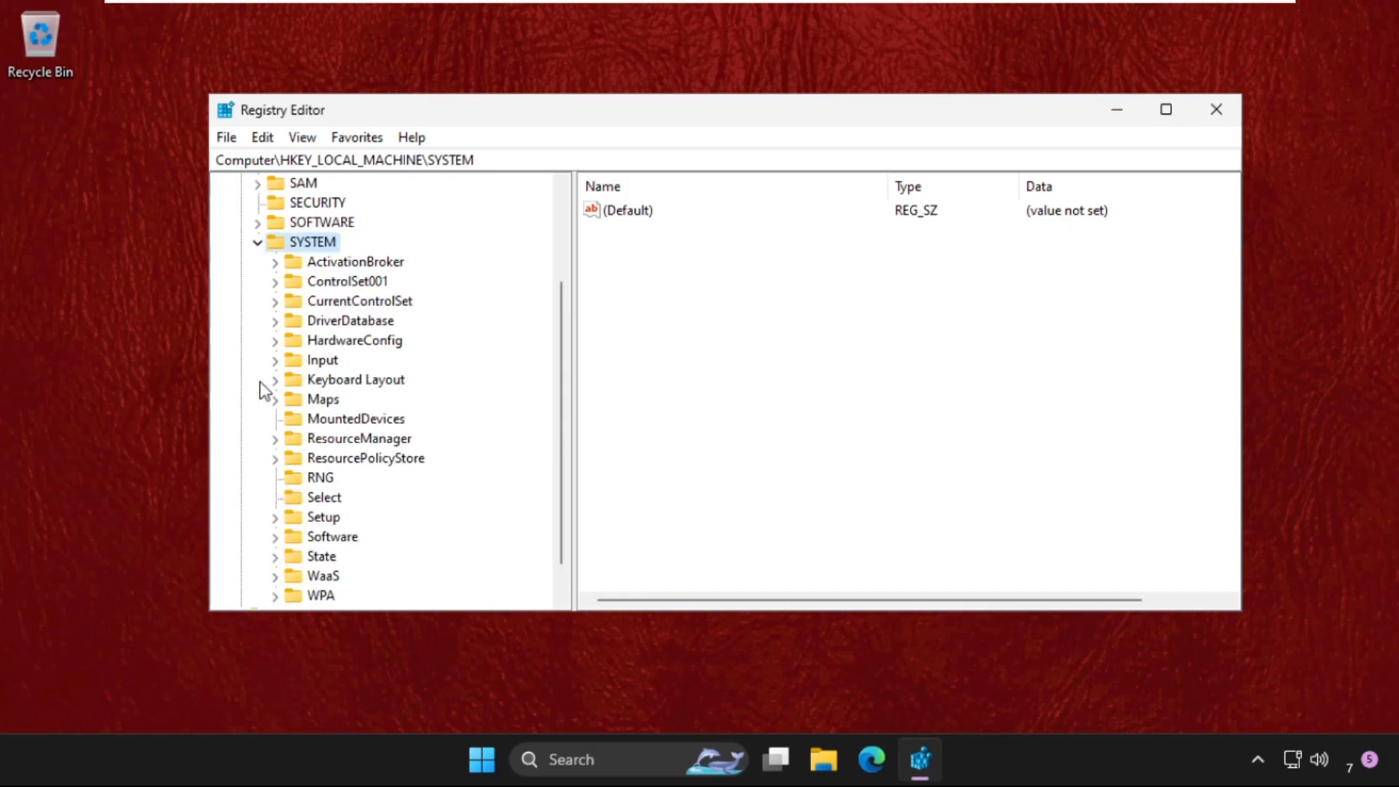
mouse_move(323, 313)
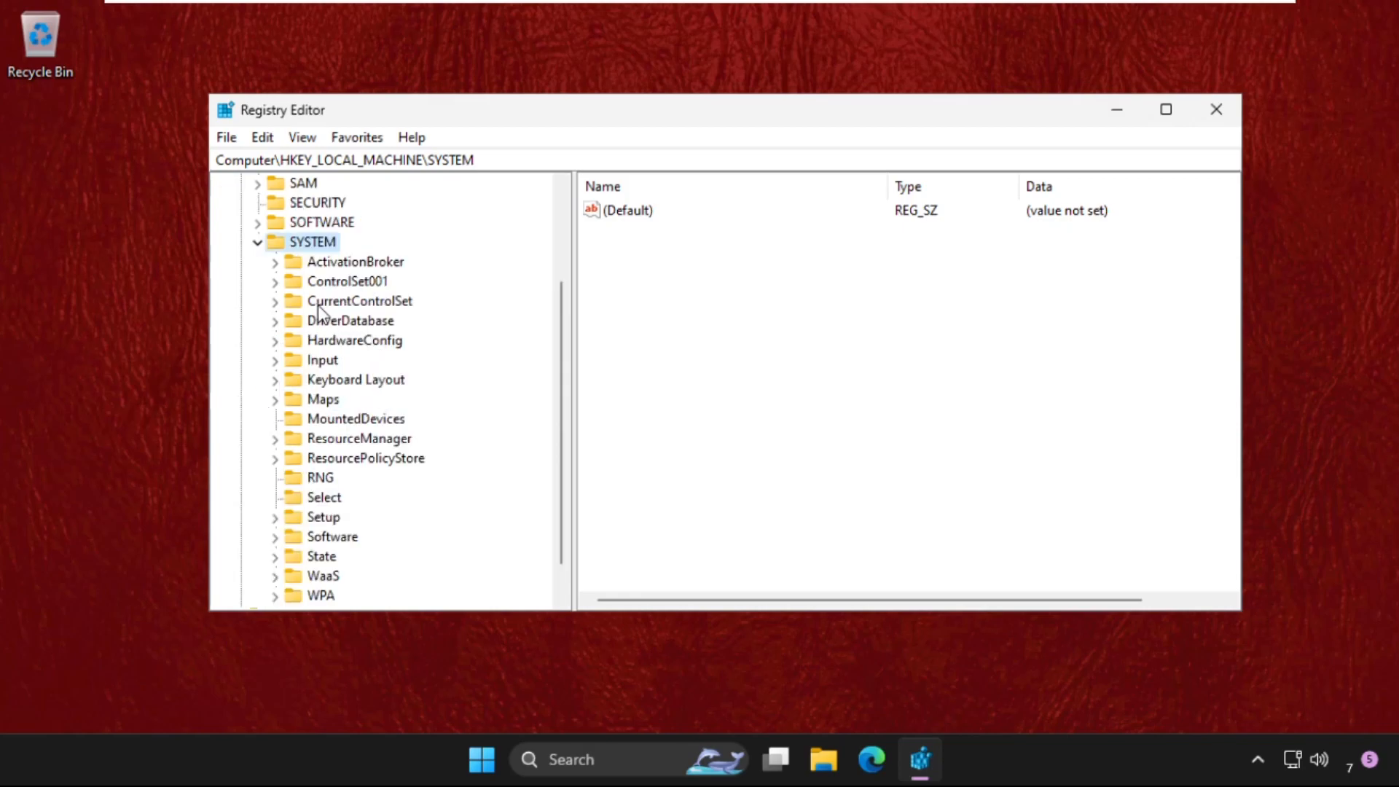
mouse_move(350, 321)
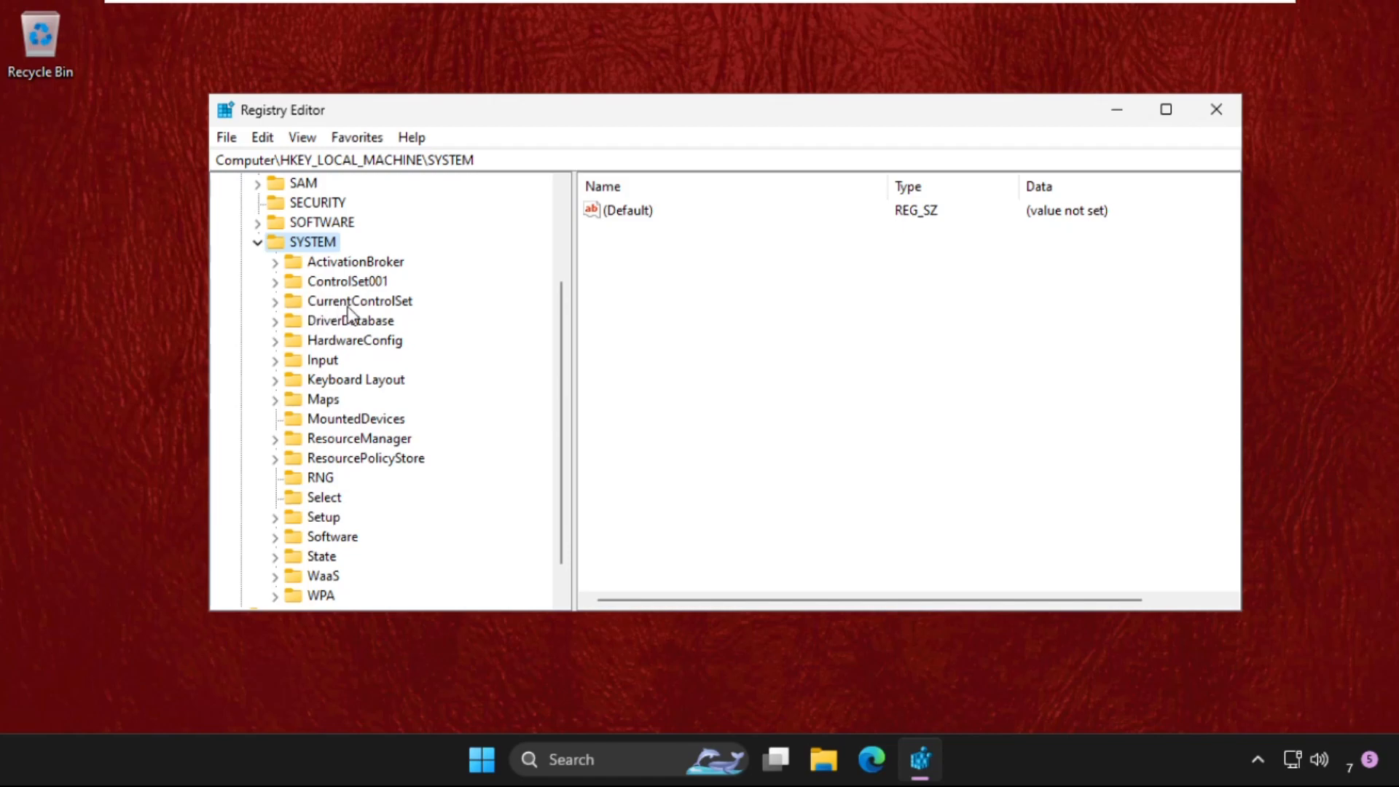
left_click(274, 300)
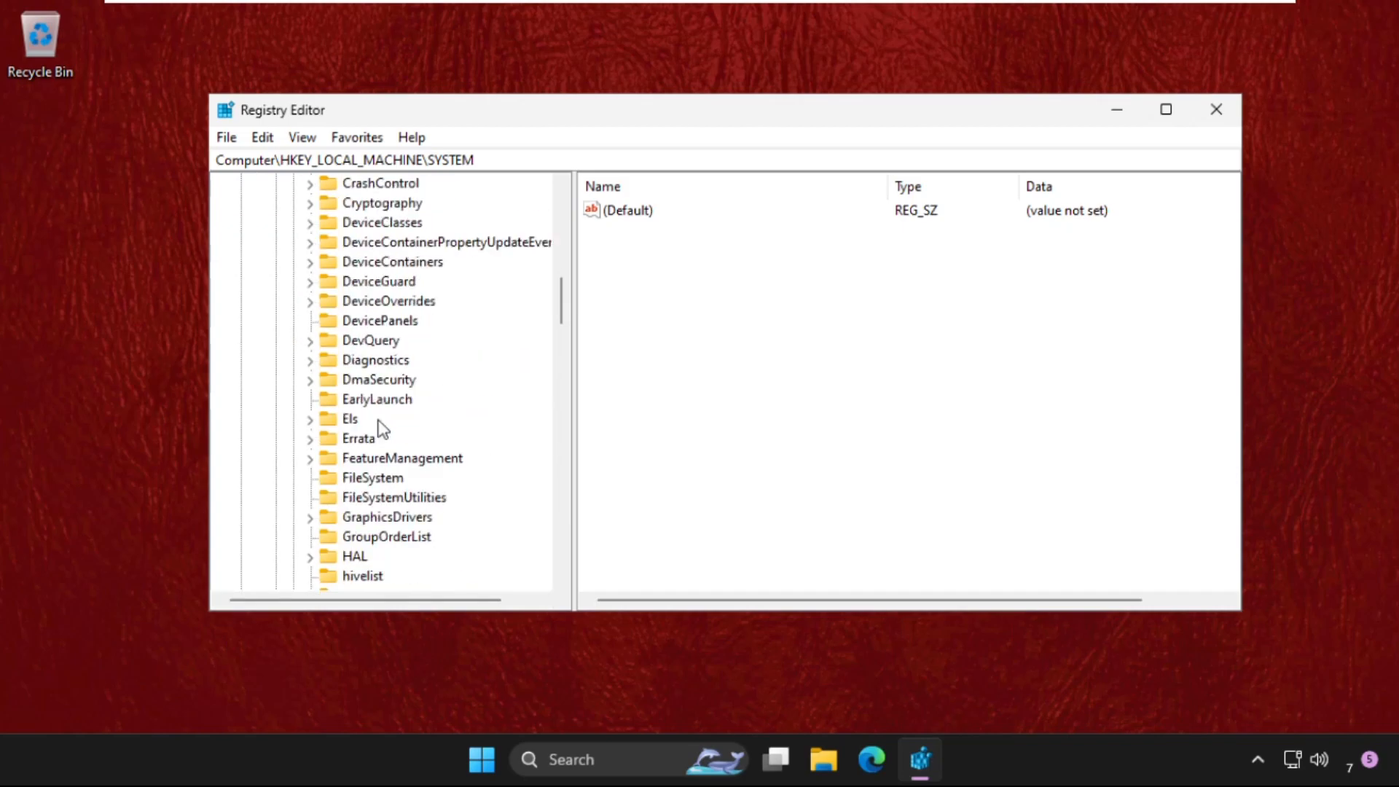
scroll("down", 3)
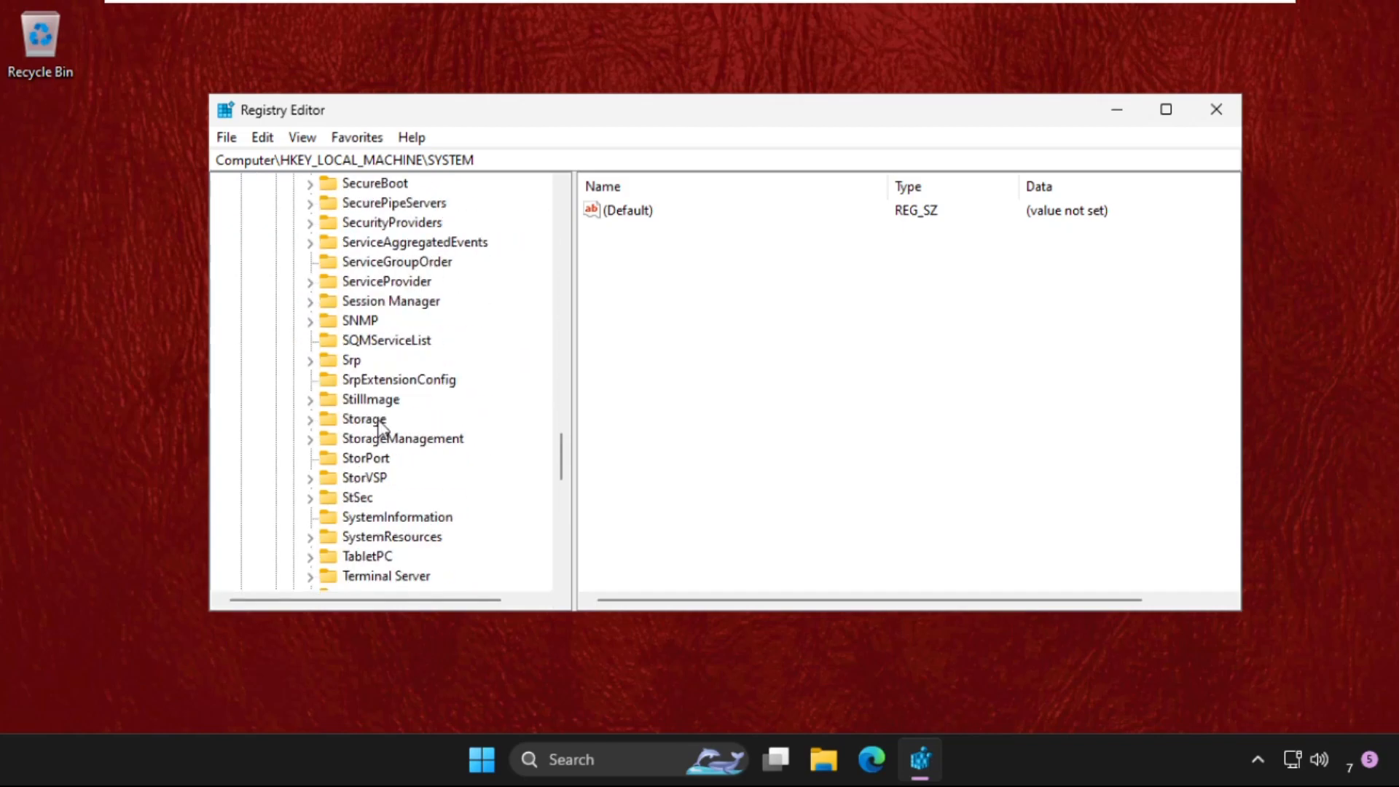
scroll("down", 3)
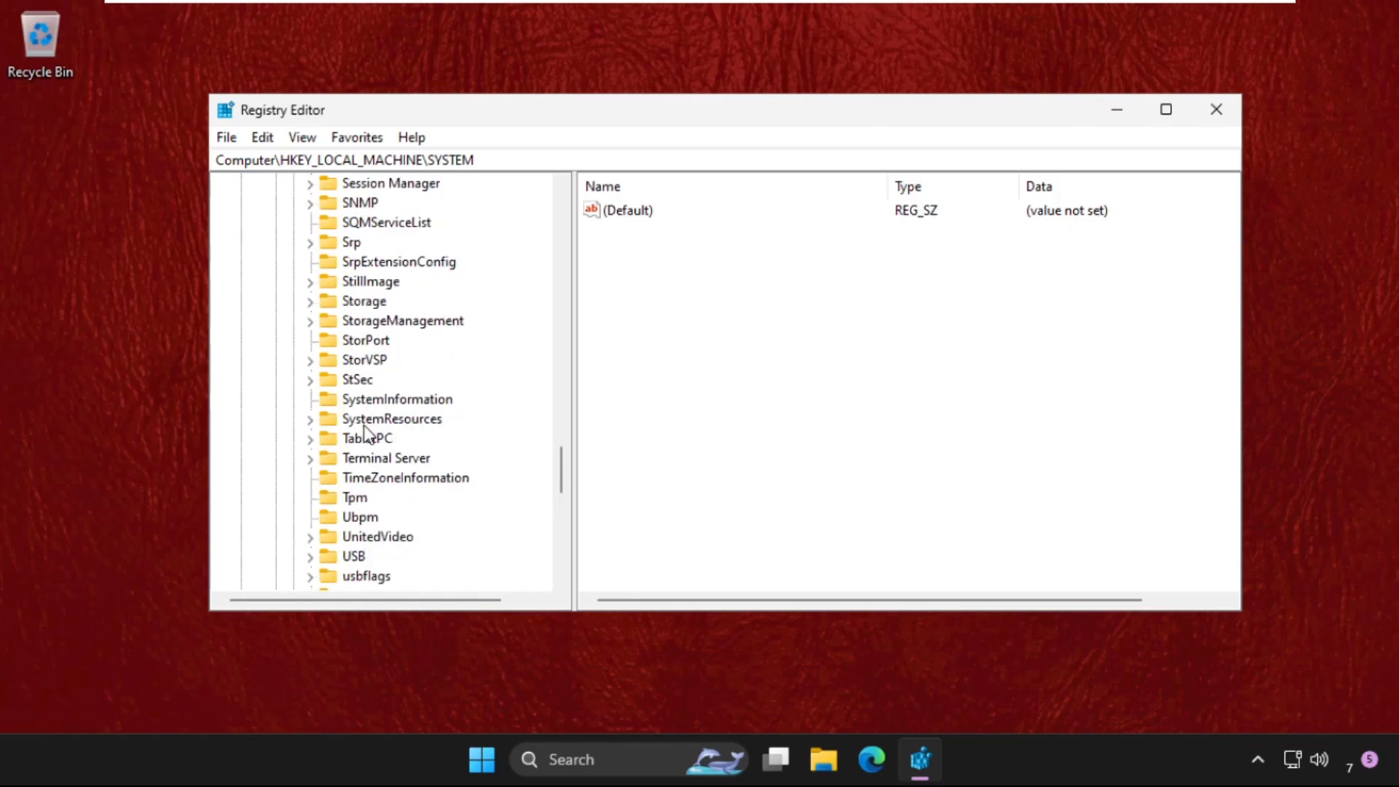
left_click(389, 359)
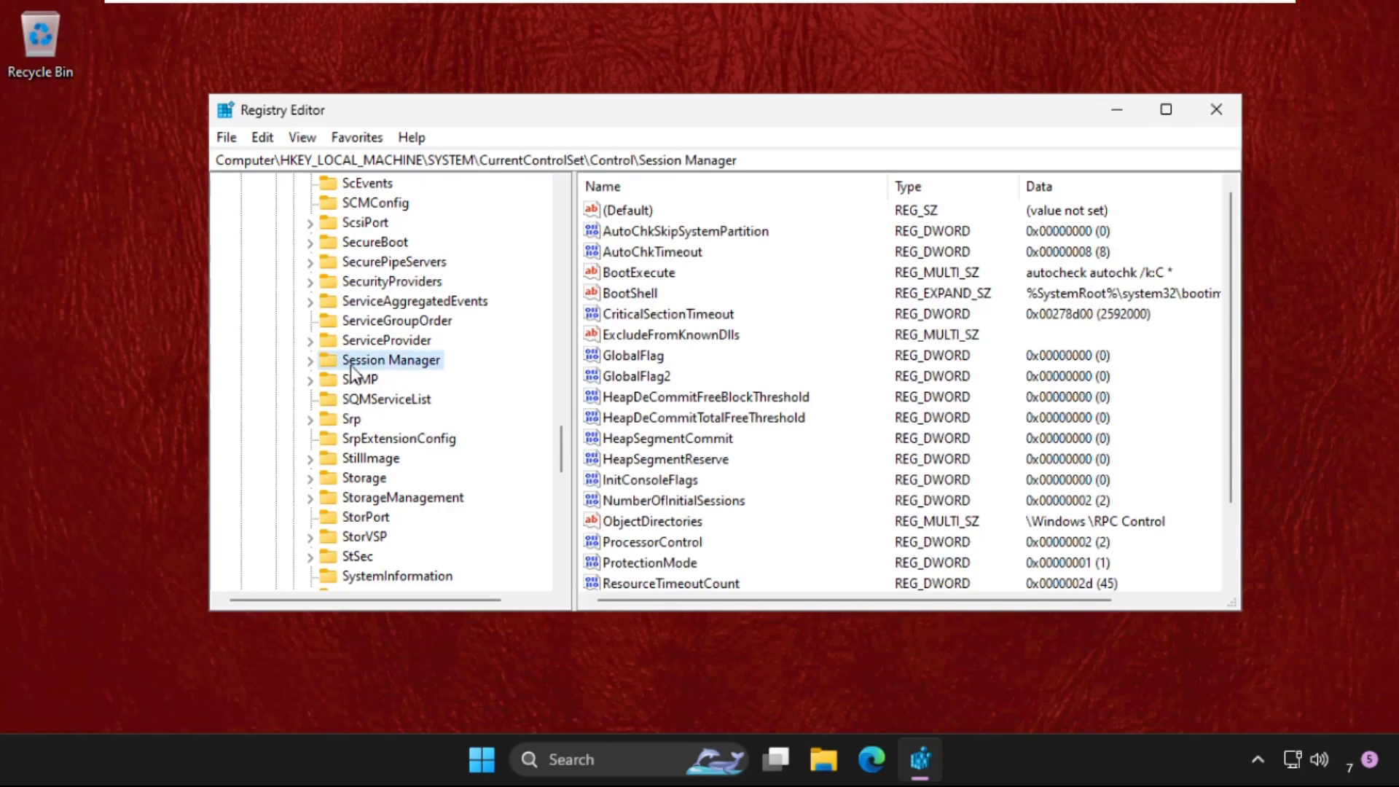
mouse_move(326, 374)
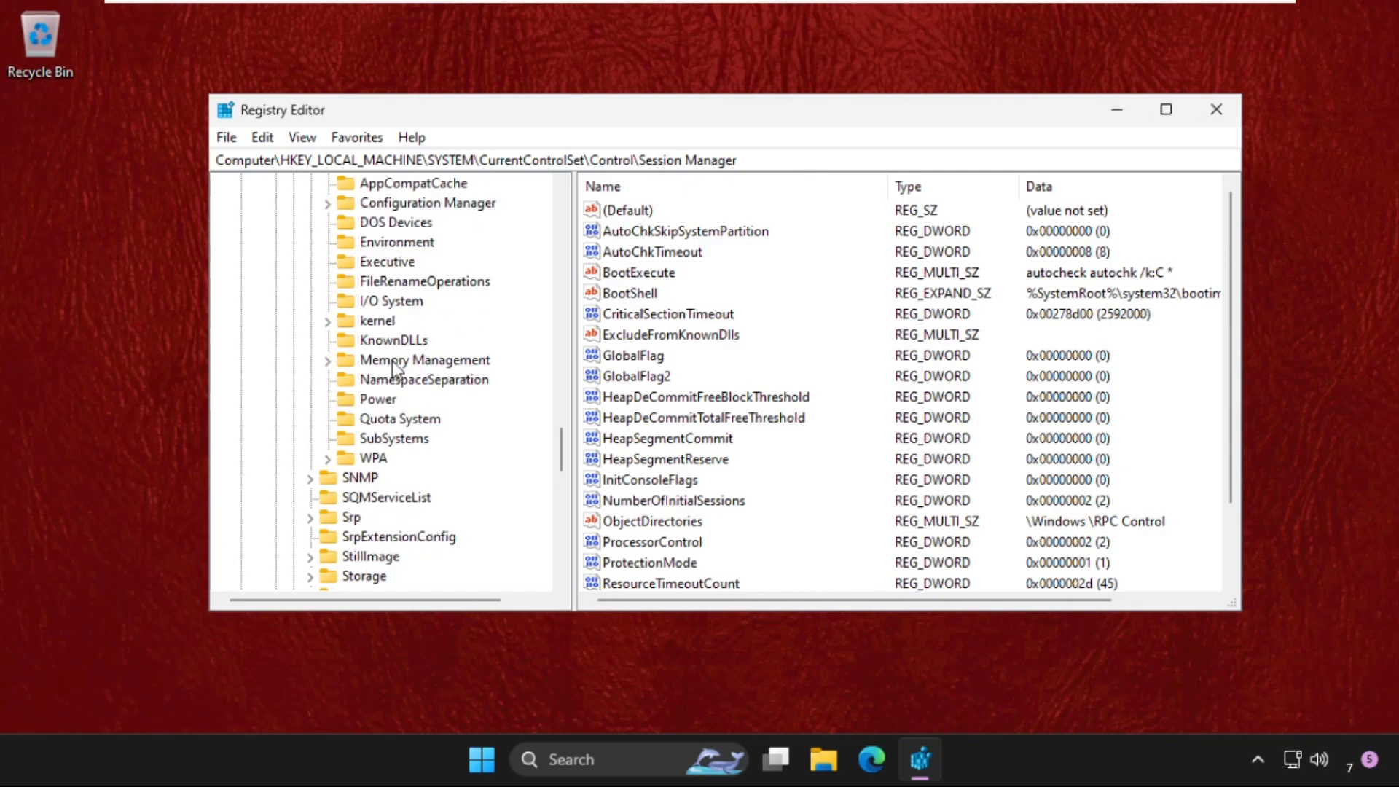
Keep Memory Management's ClearPageFileAtShutdown at 1, then close Registry Editor.
left_click(424, 359)
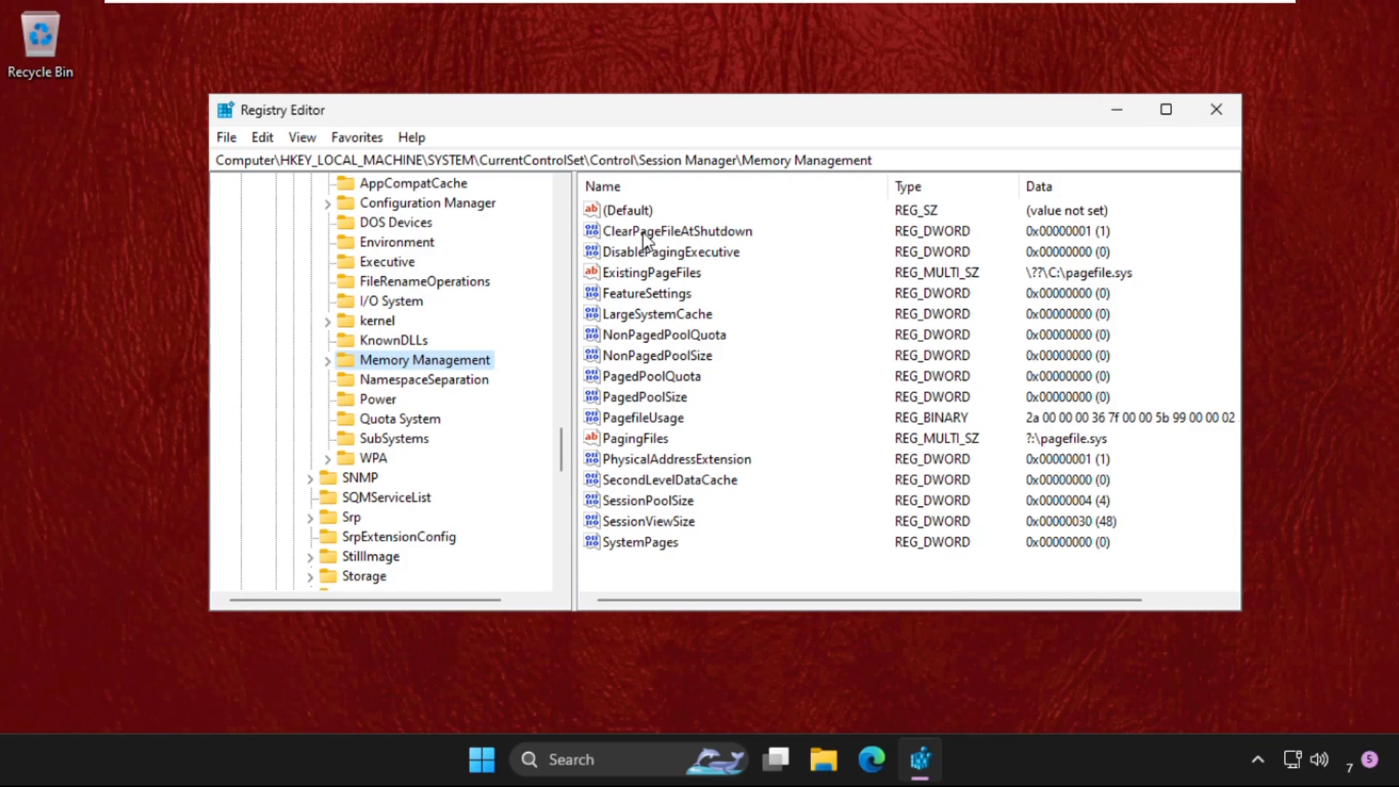
right_click(676, 230)
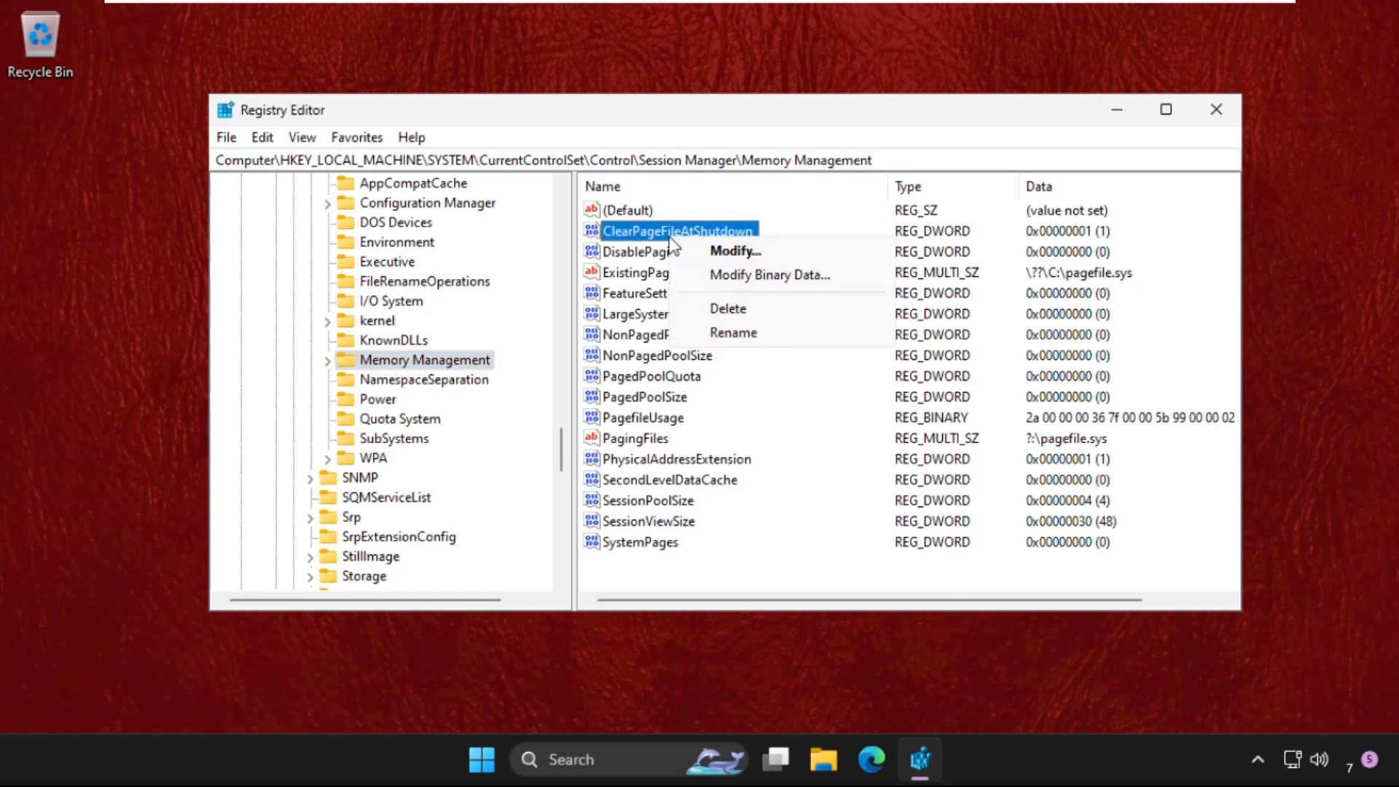
left_click(735, 251)
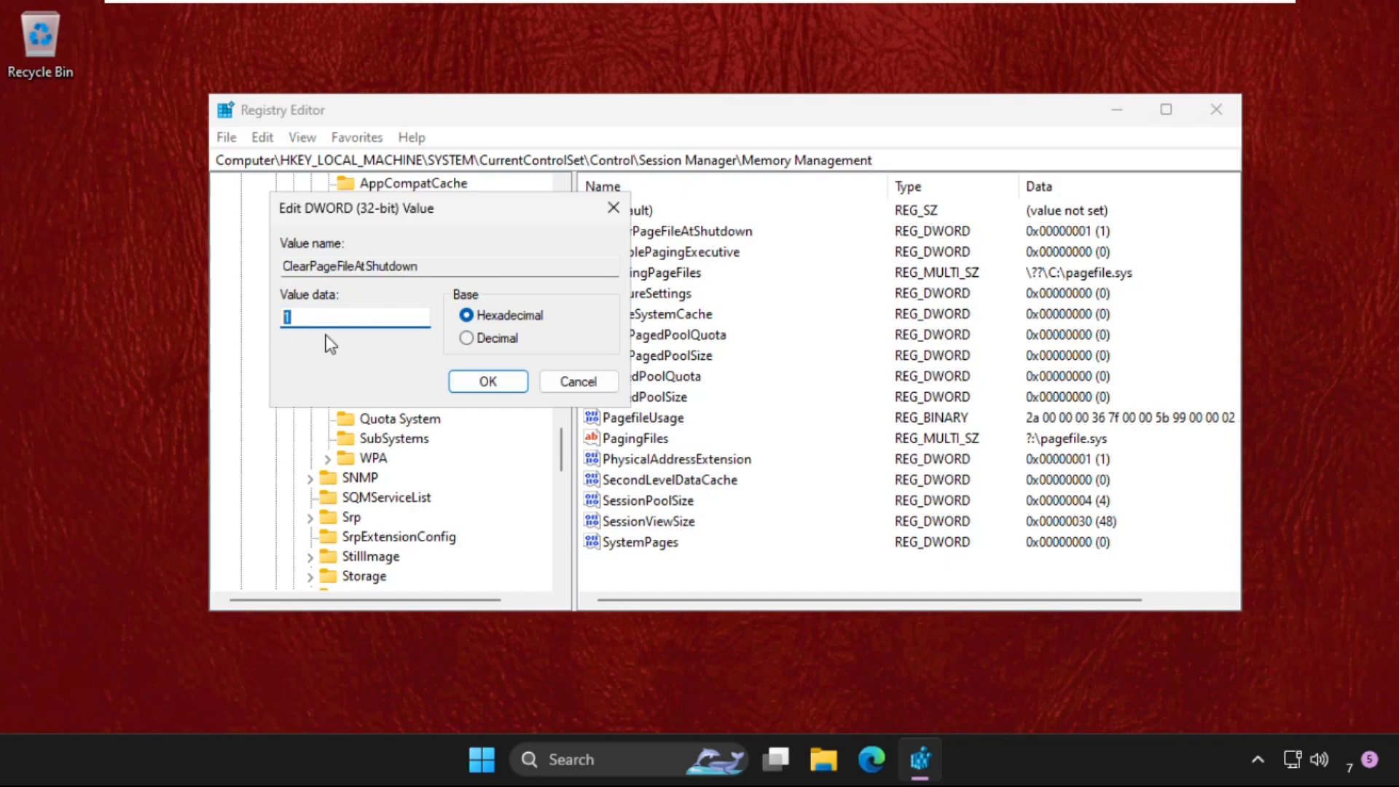
left_click(487, 381)
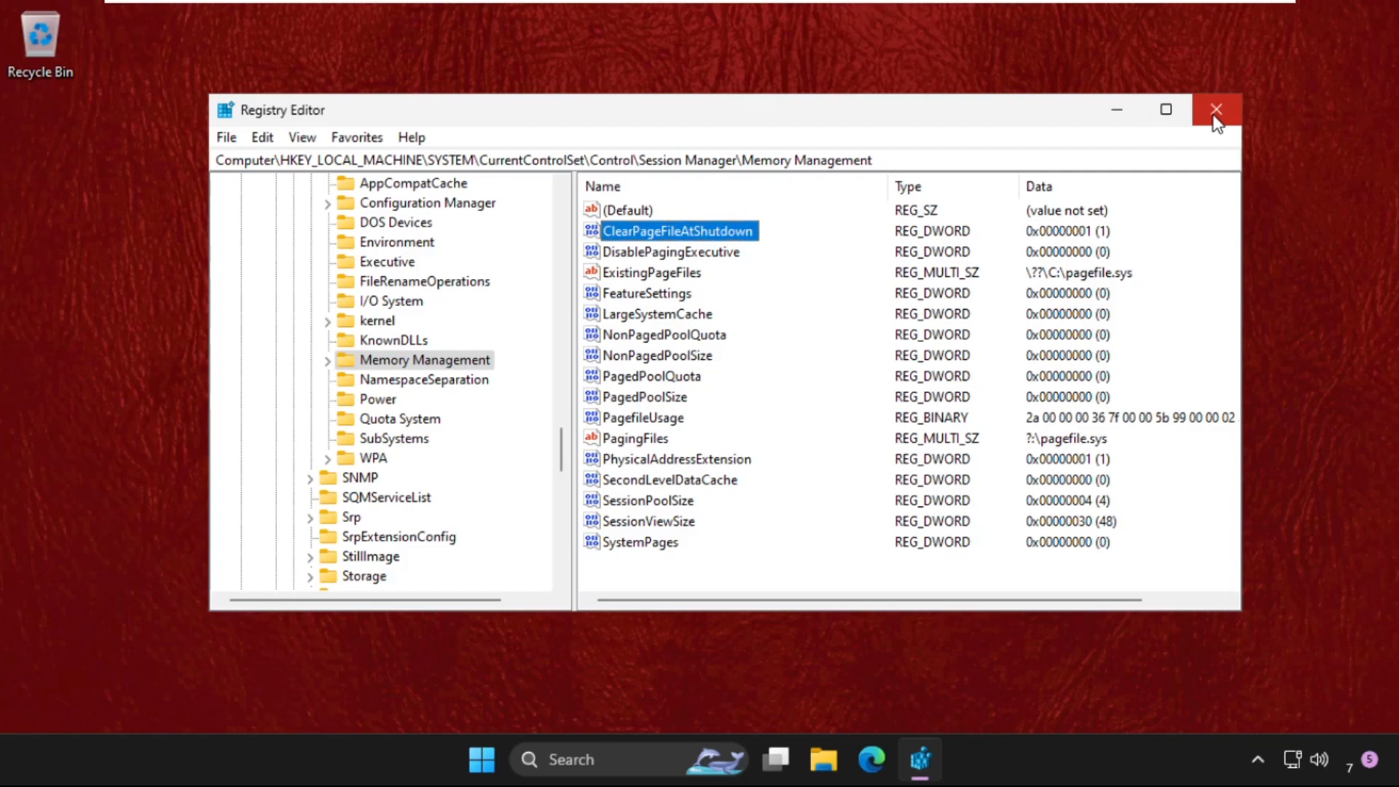
left_click(1215, 110)
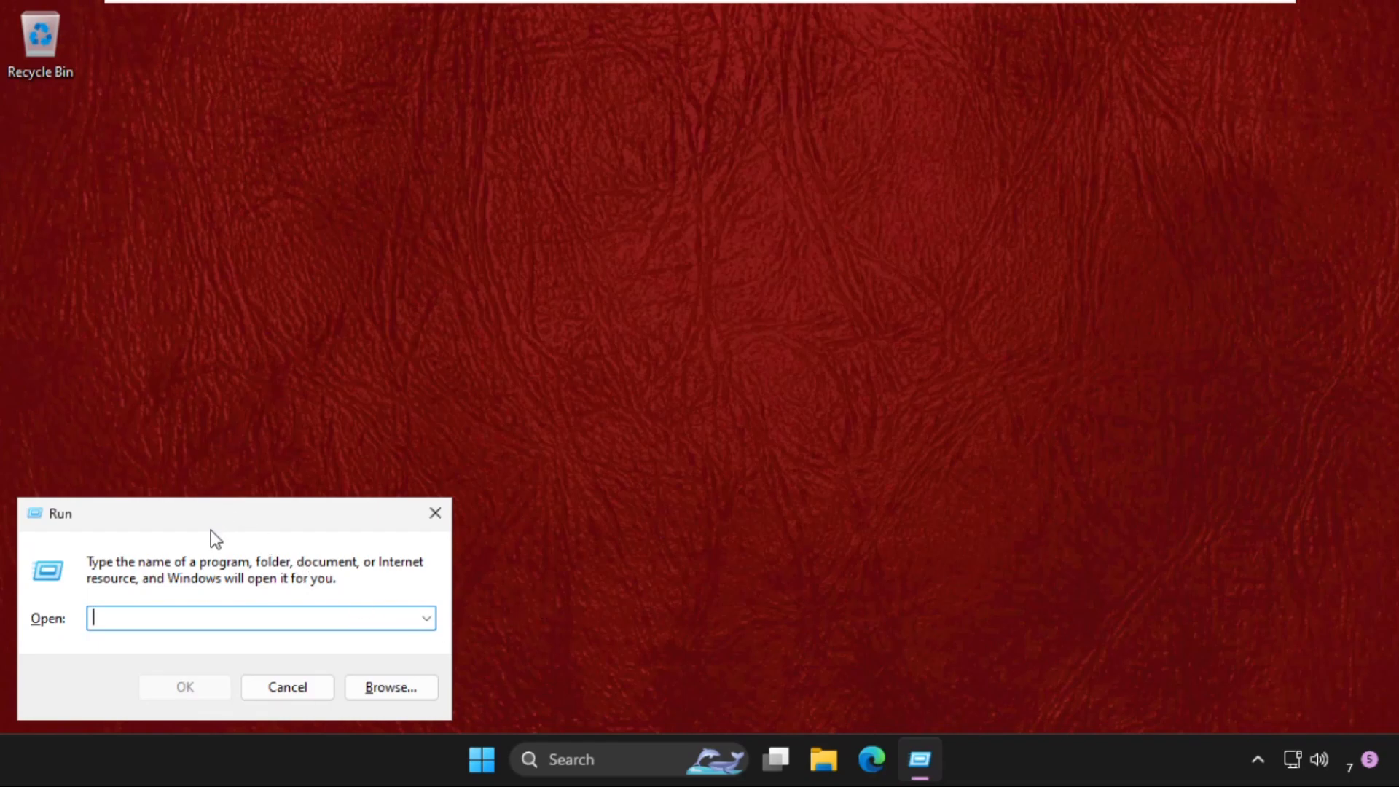
Run 'msconfig' to launch System Configuration.
type("m")
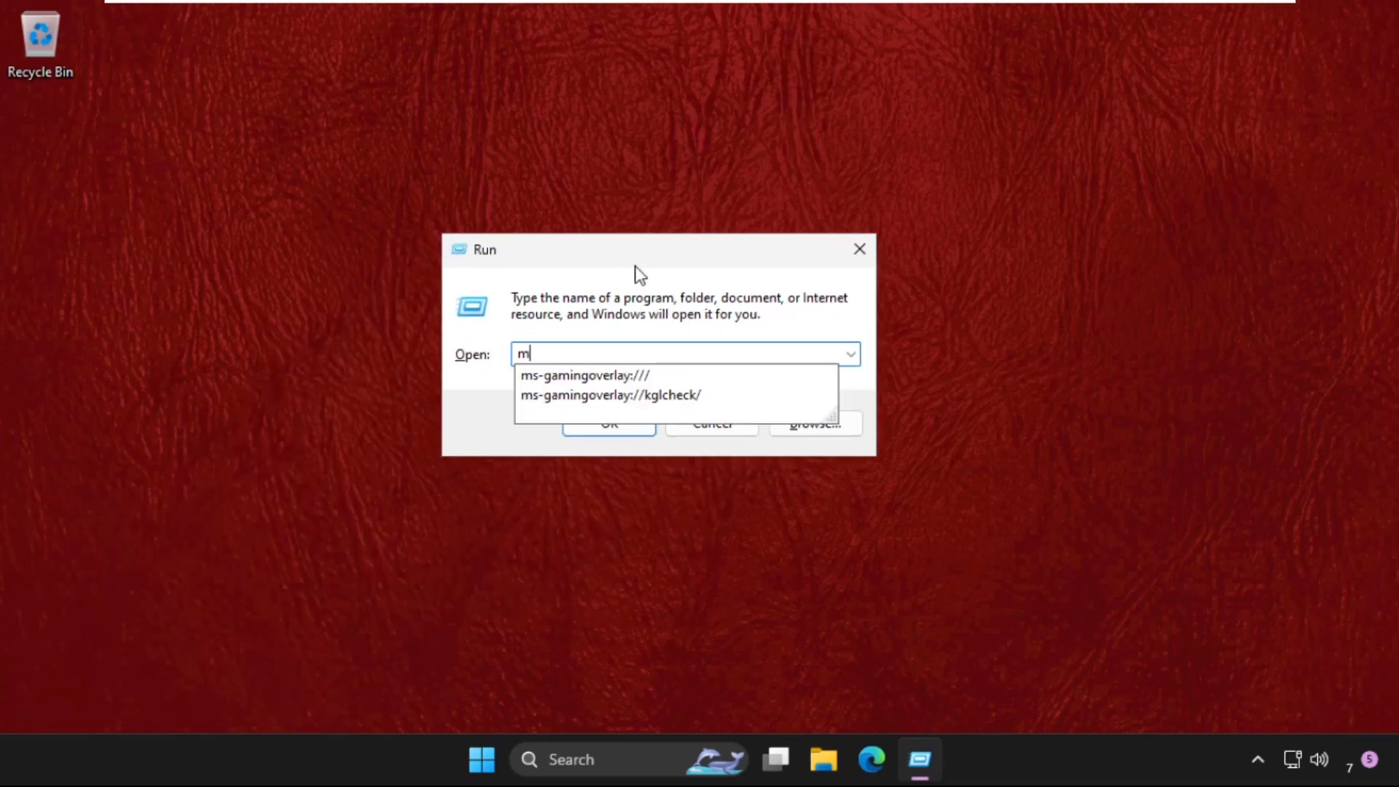
type("sconfig")
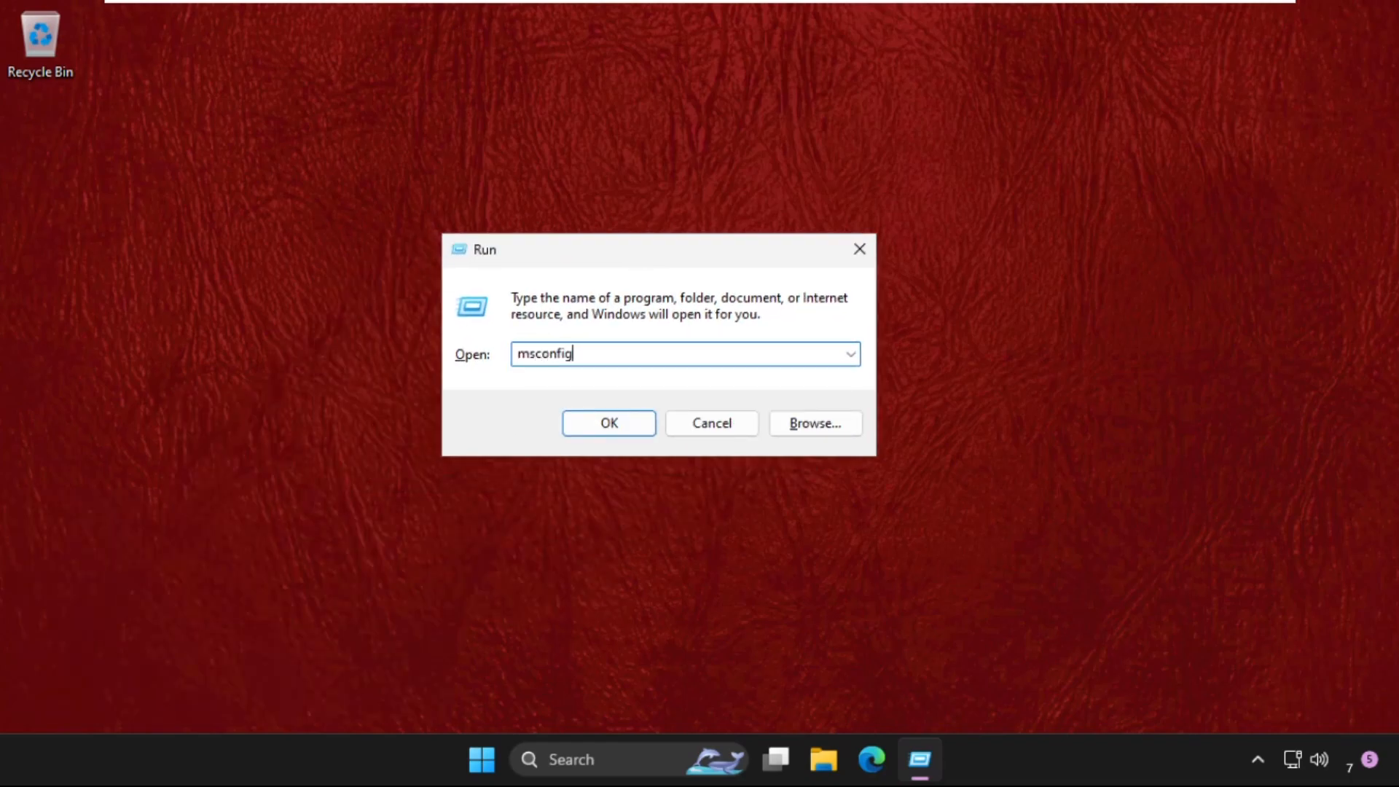
left_click(608, 422)
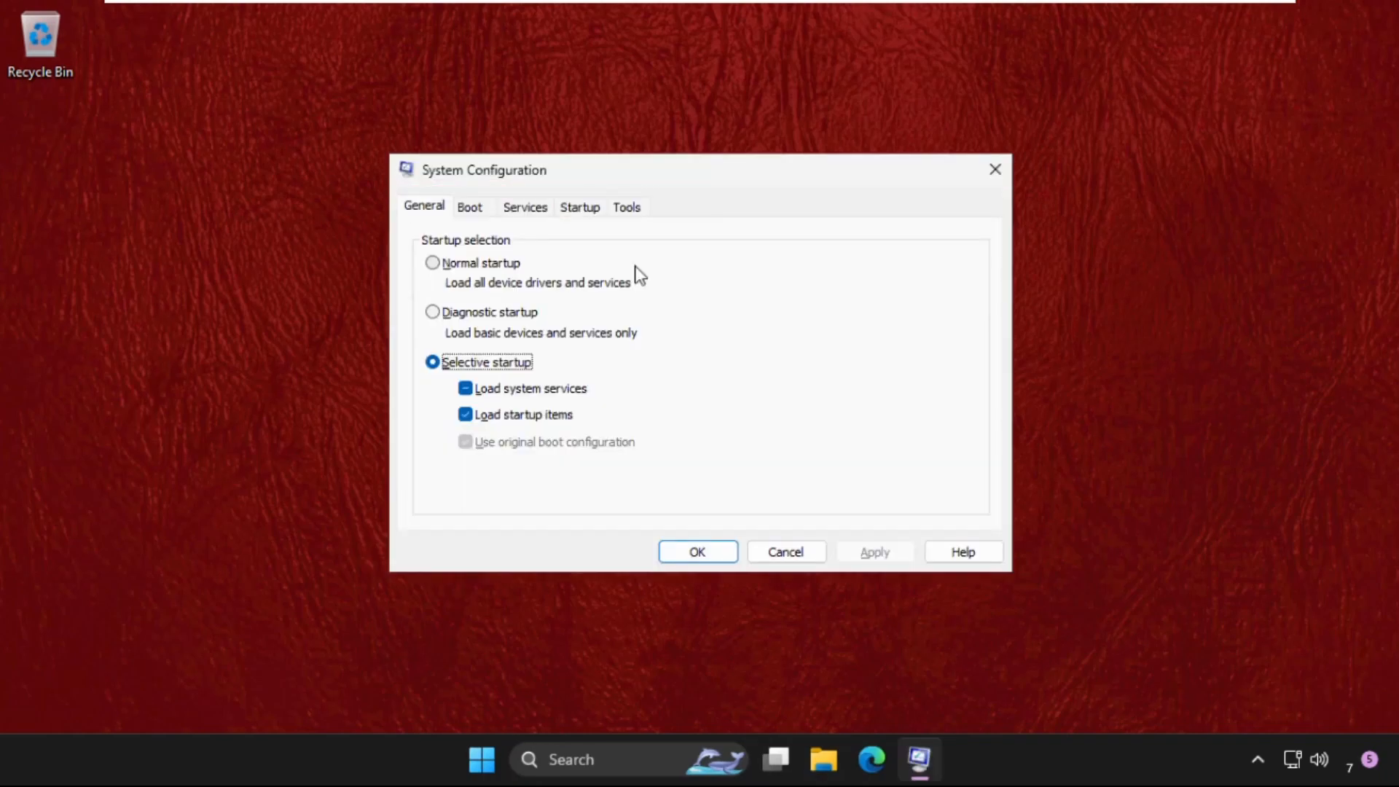
Hide Microsoft services, disable the three remaining Google services, and apply.
left_click(525, 207)
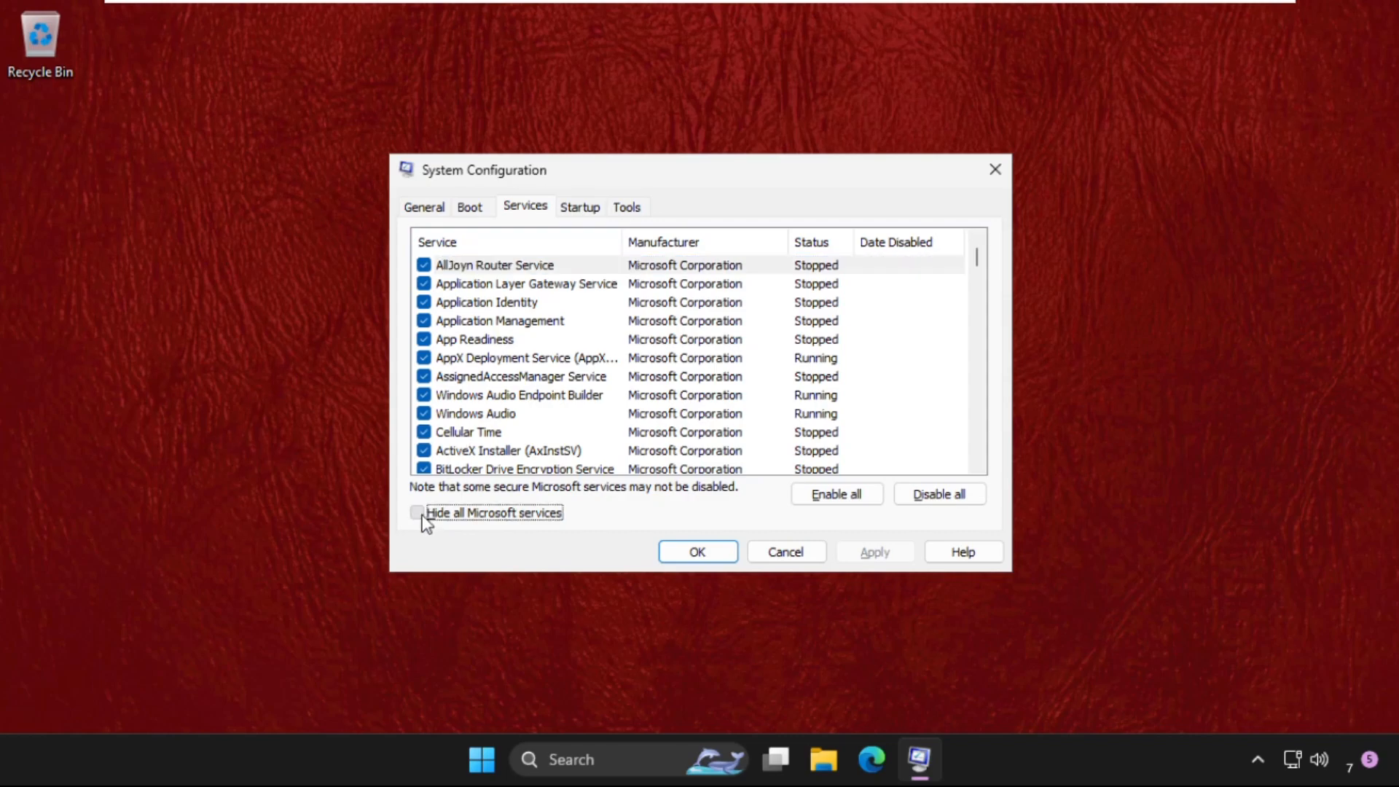
left_click(416, 512)
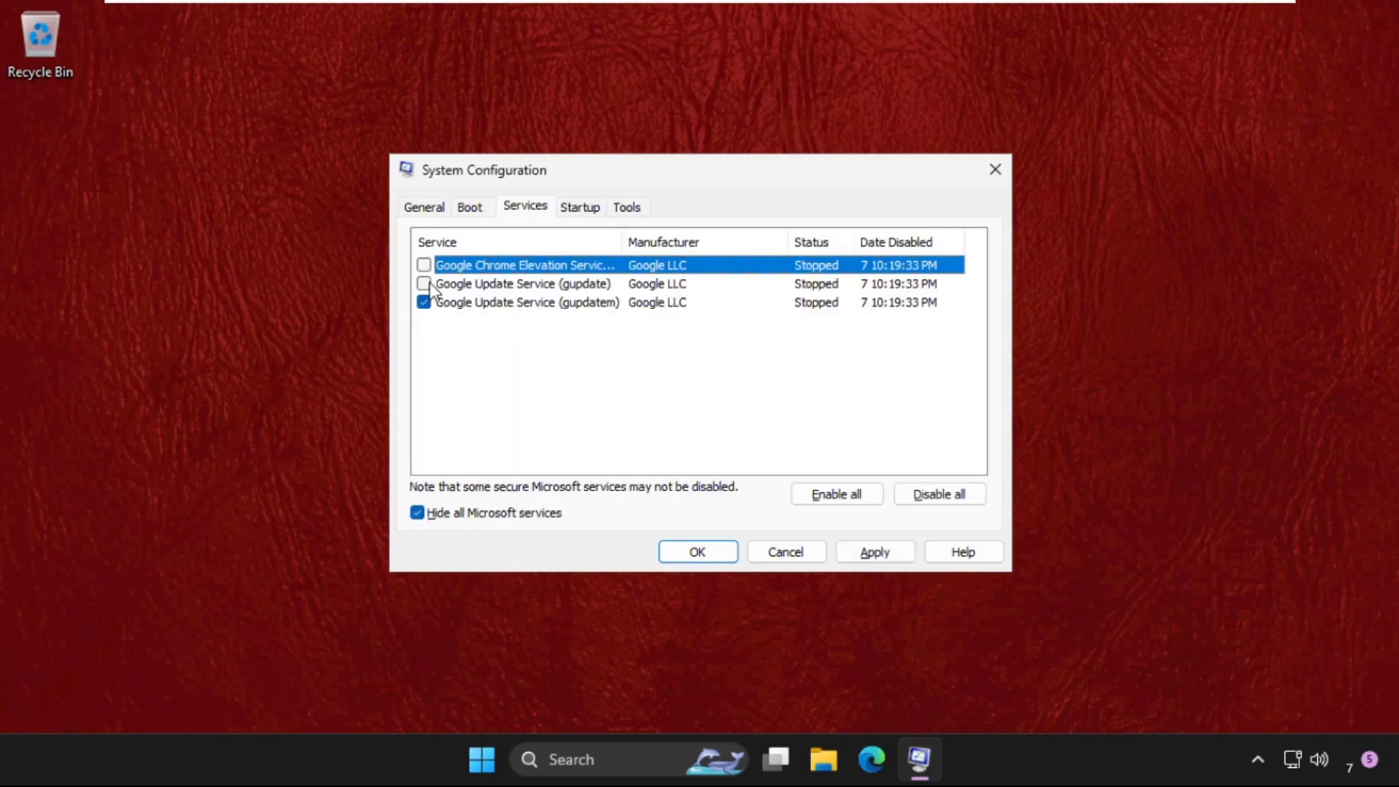
left_click(939, 493)
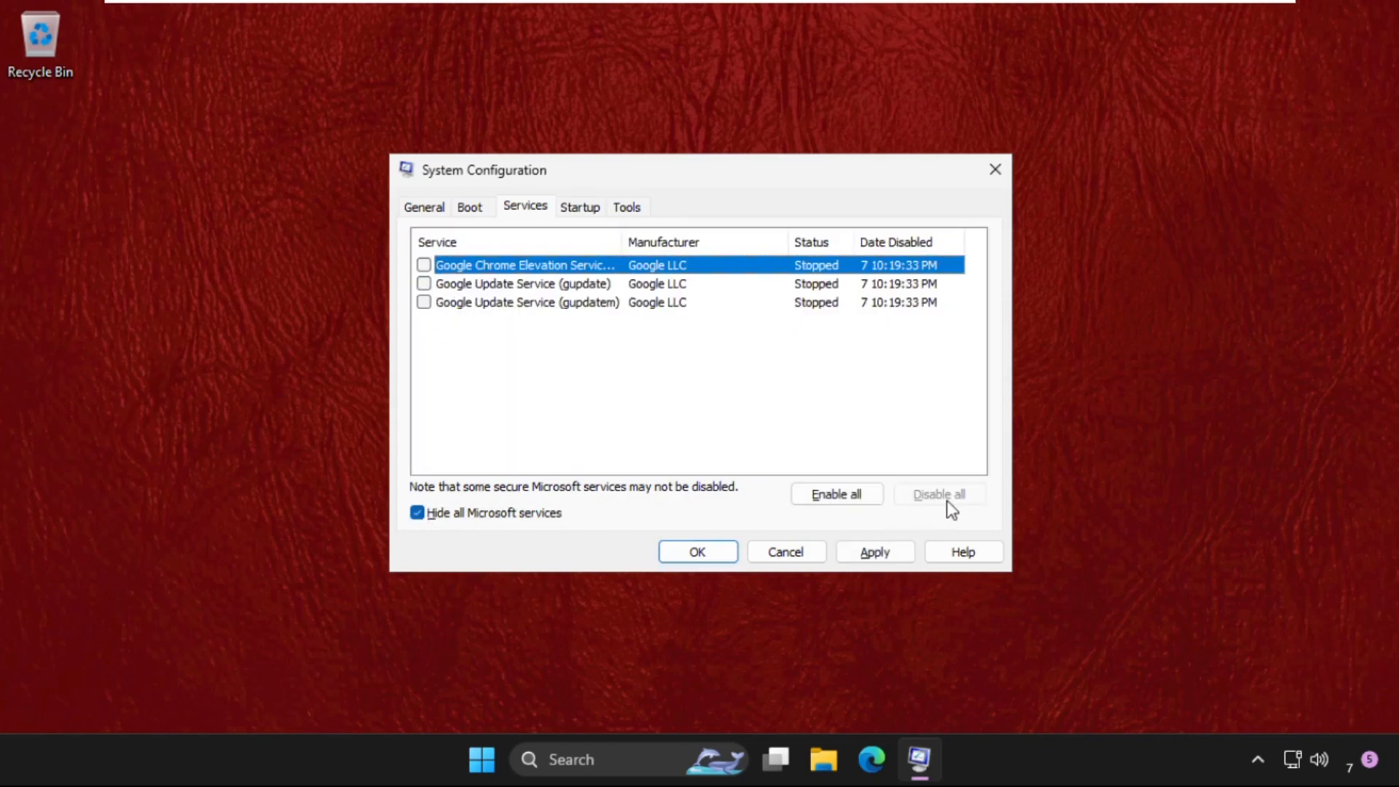
left_click(874, 551)
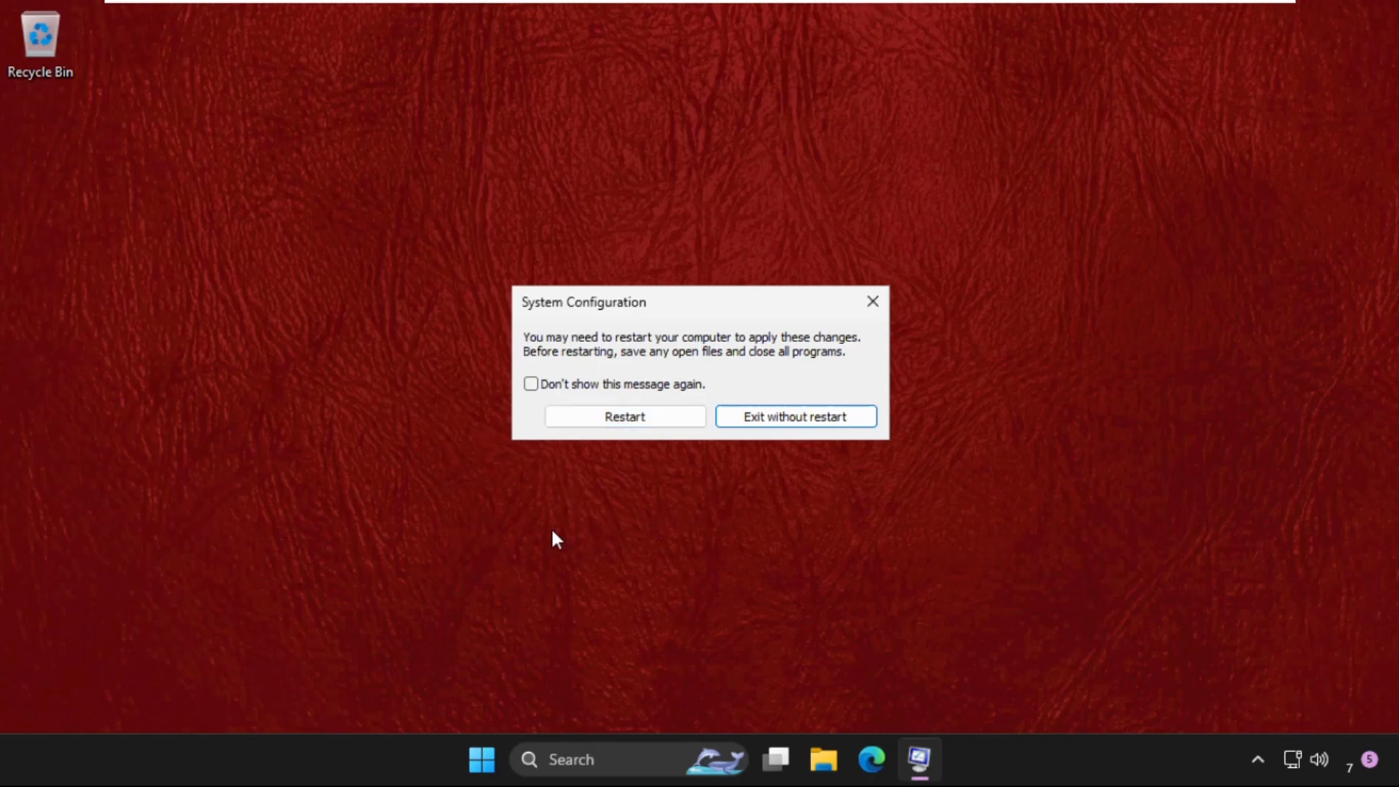
mouse_move(552, 545)
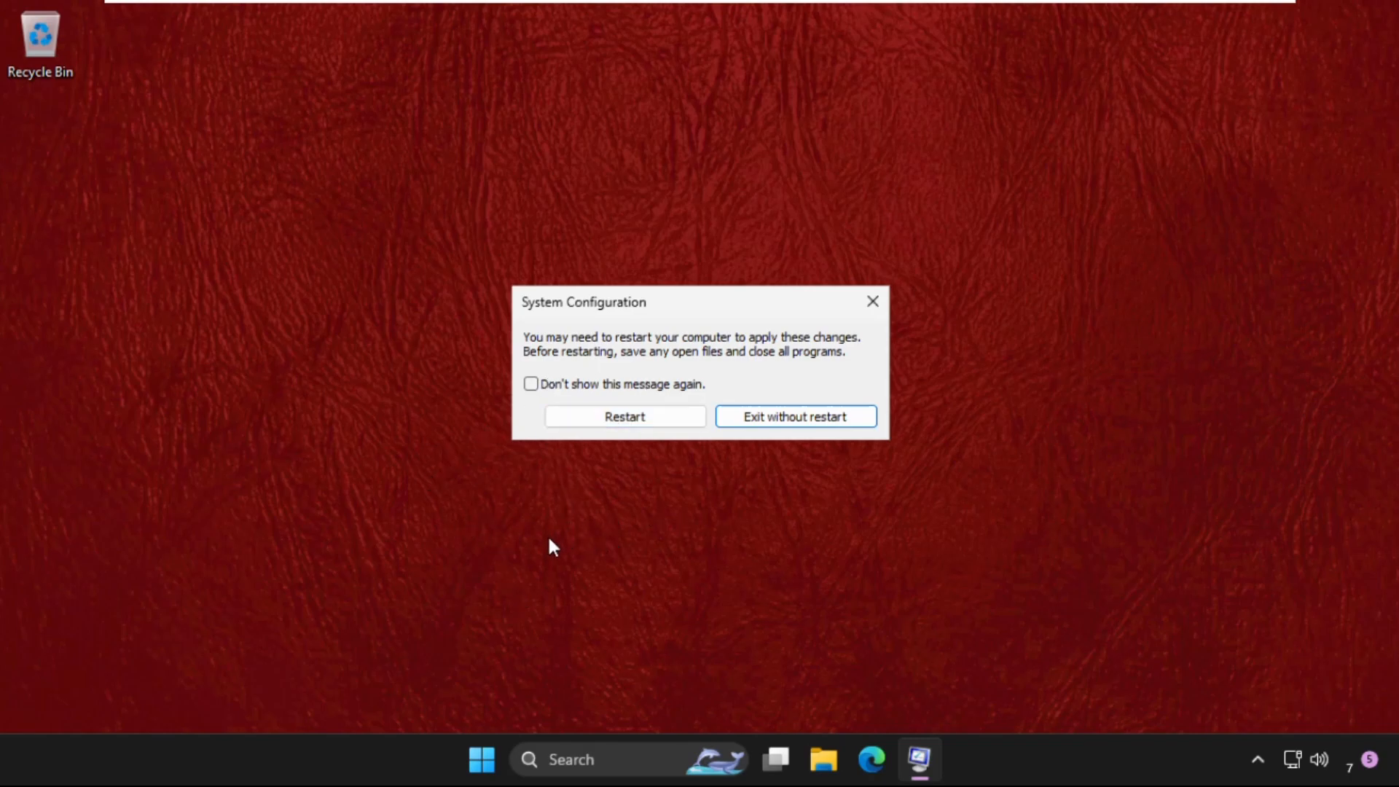